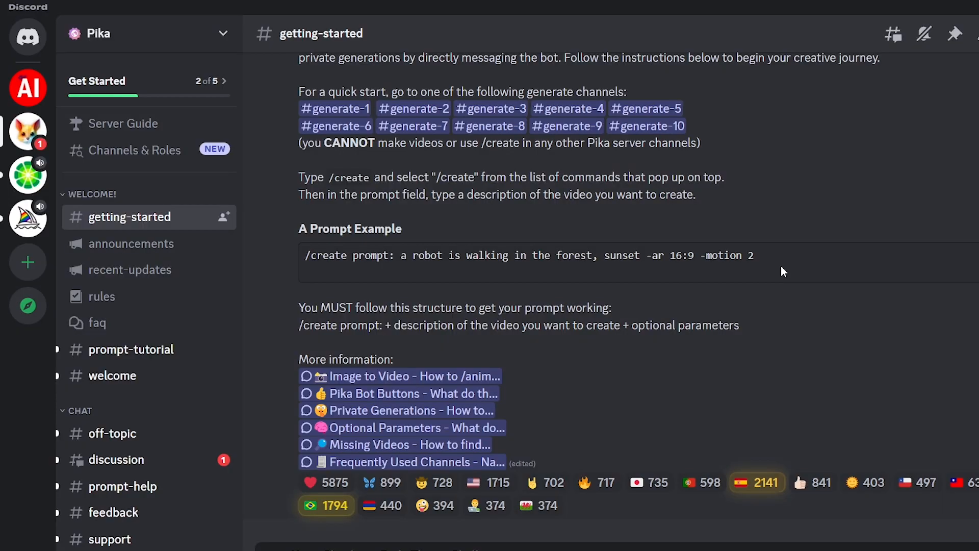
{"action": "mouse_move", "coordinate": [790, 224]}
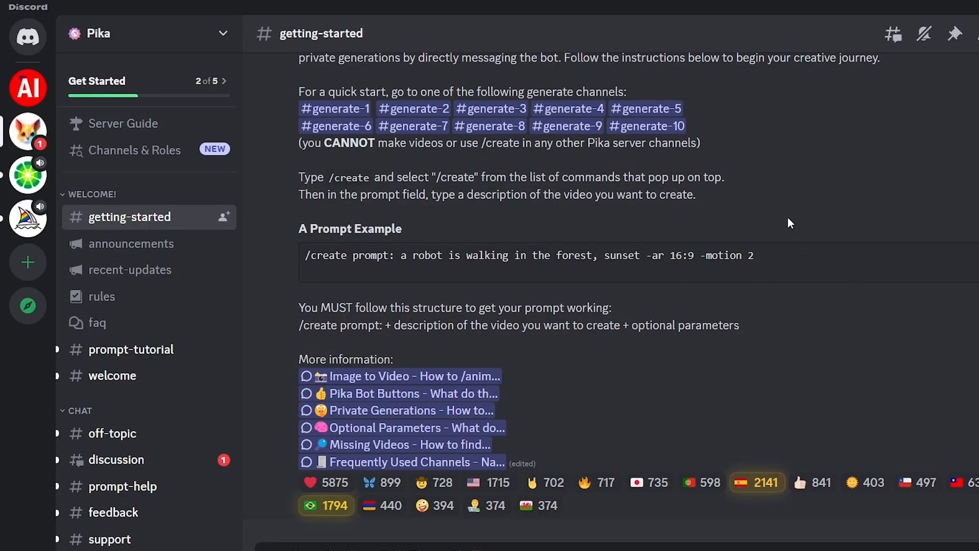
{"action": "mouse_move", "coordinate": [225, 374]}
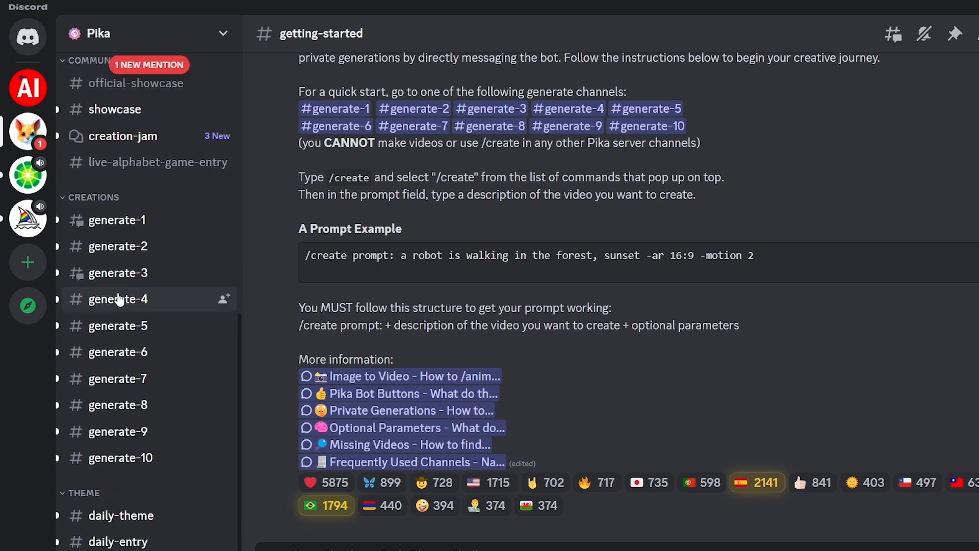
- Go to the Pika server's generate-1 channel, then switch to generate-3
{"action": "left_click", "coordinate": [116, 221]}
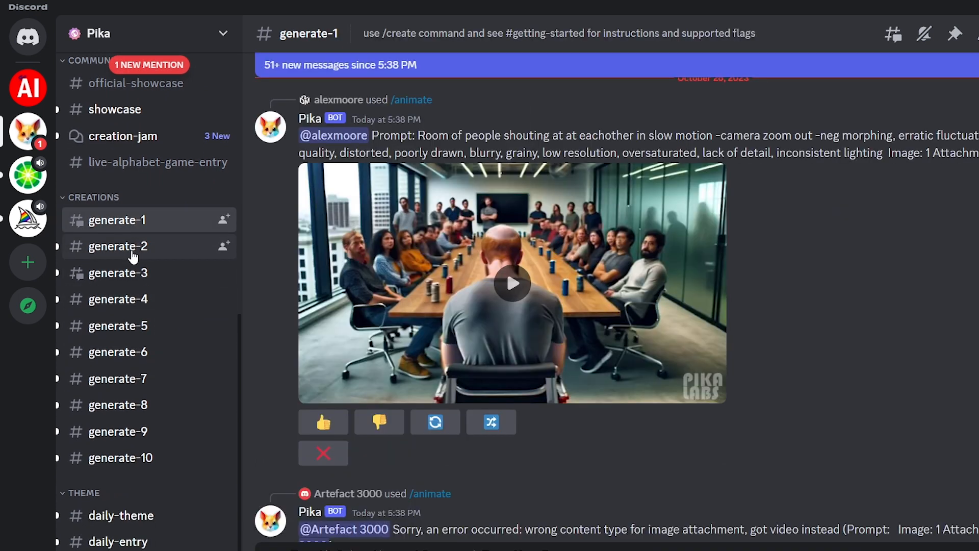
{"action": "left_click", "coordinate": [118, 273]}
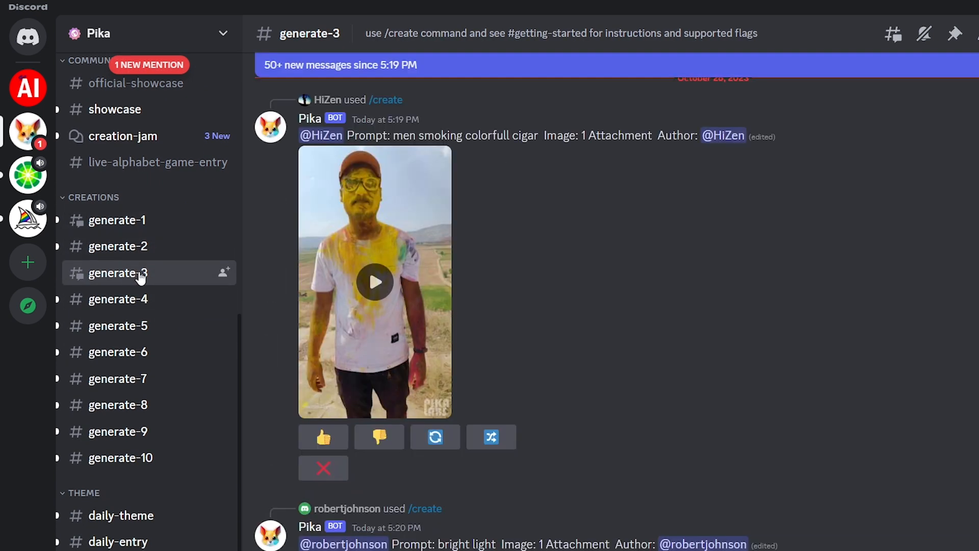
- Scroll down through the Pika bot's generated videos posted in generate-3
{"action": "scroll", "scroll_direction": "down", "scroll_amount": 3}
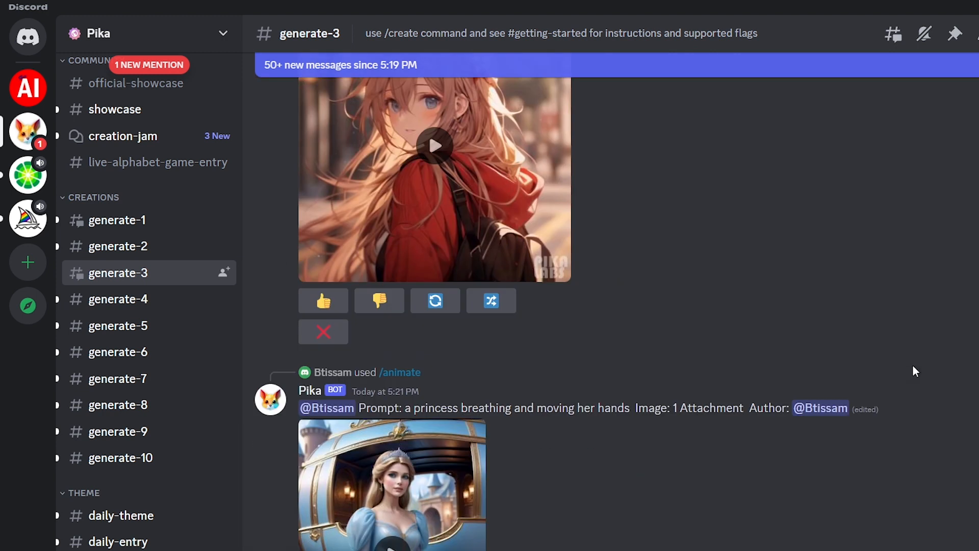
{"action": "left_click", "coordinate": [323, 306]}
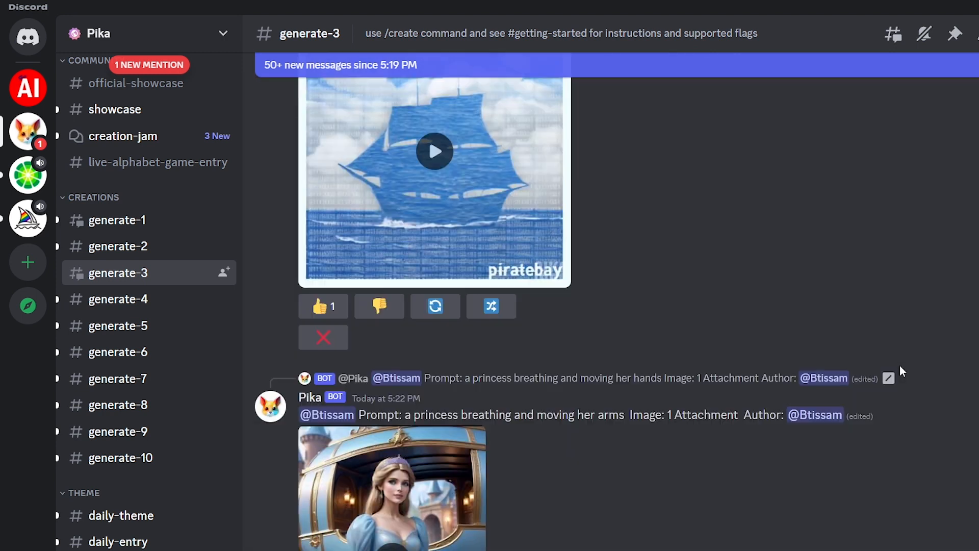
{"action": "scroll", "scroll_direction": "down", "scroll_amount": 3}
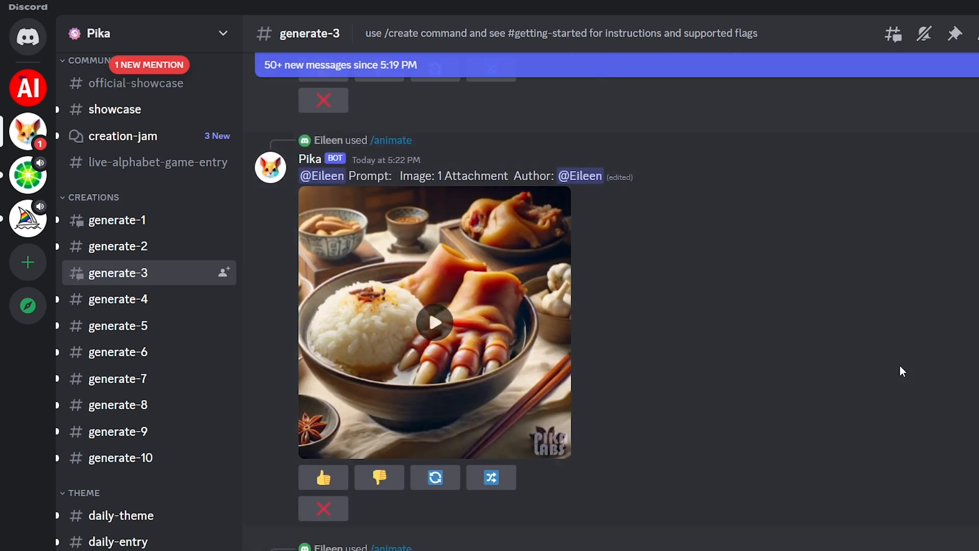
{"action": "scroll", "scroll_direction": "down", "scroll_amount": 3}
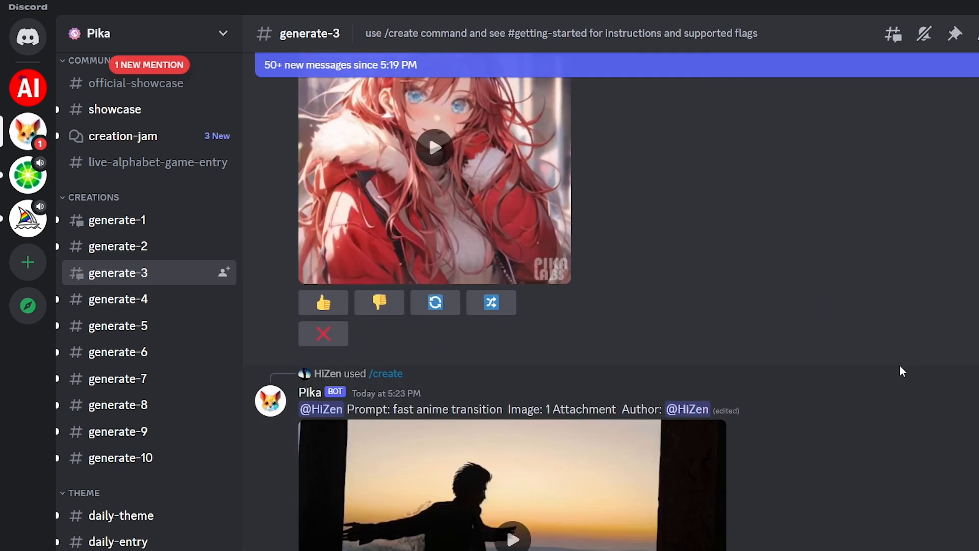
{"action": "scroll", "scroll_direction": "down", "scroll_amount": 3}
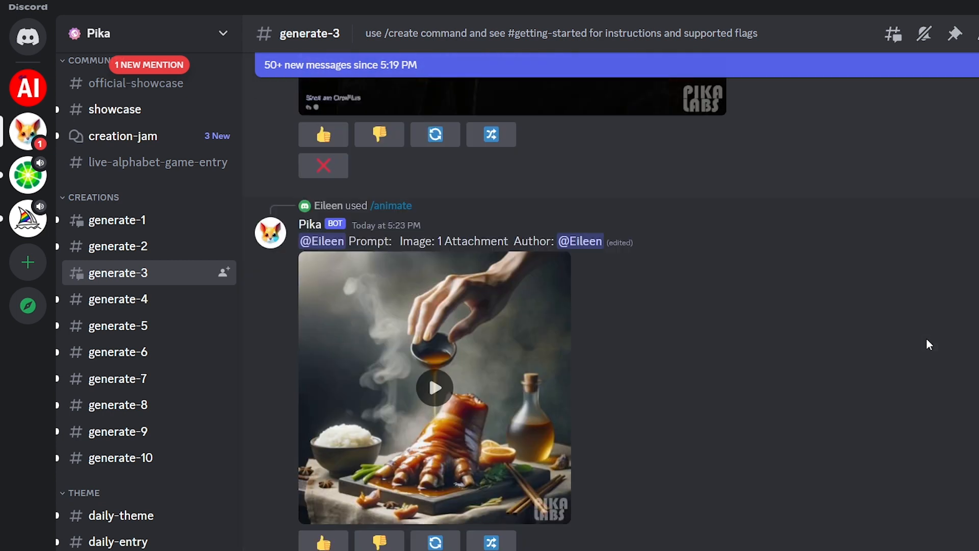
{"action": "scroll", "scroll_direction": "down", "scroll_amount": 3}
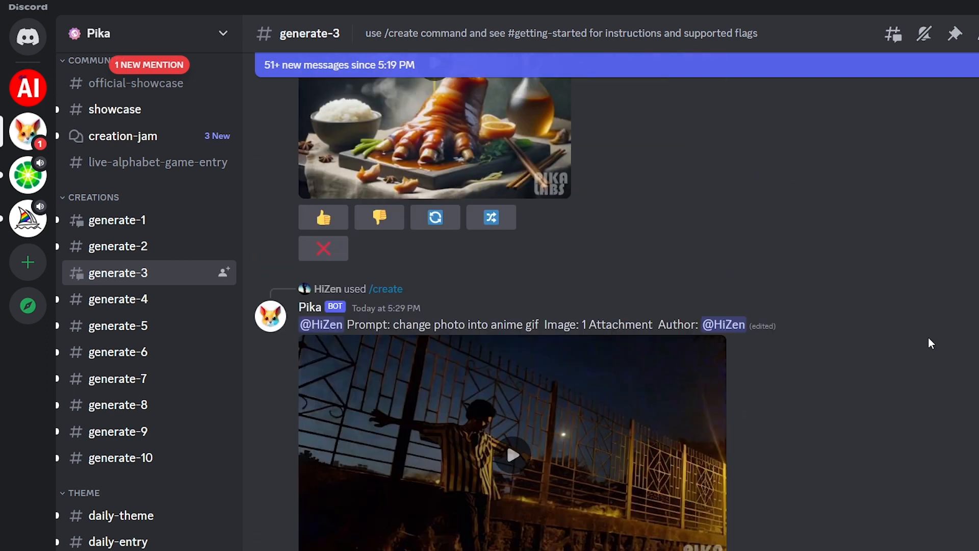
{"action": "scroll", "scroll_direction": "down", "scroll_amount": 3}
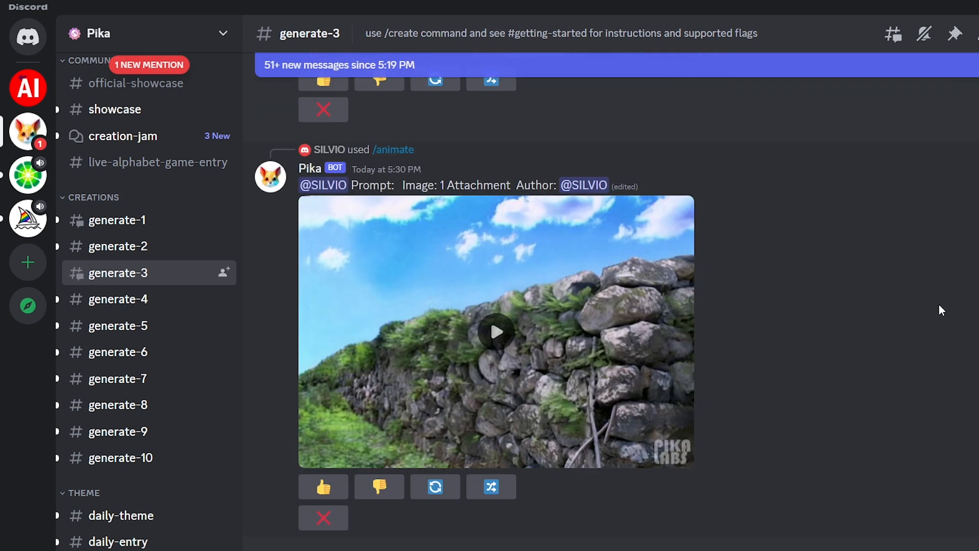
{"action": "scroll", "scroll_direction": "down", "scroll_amount": 3}
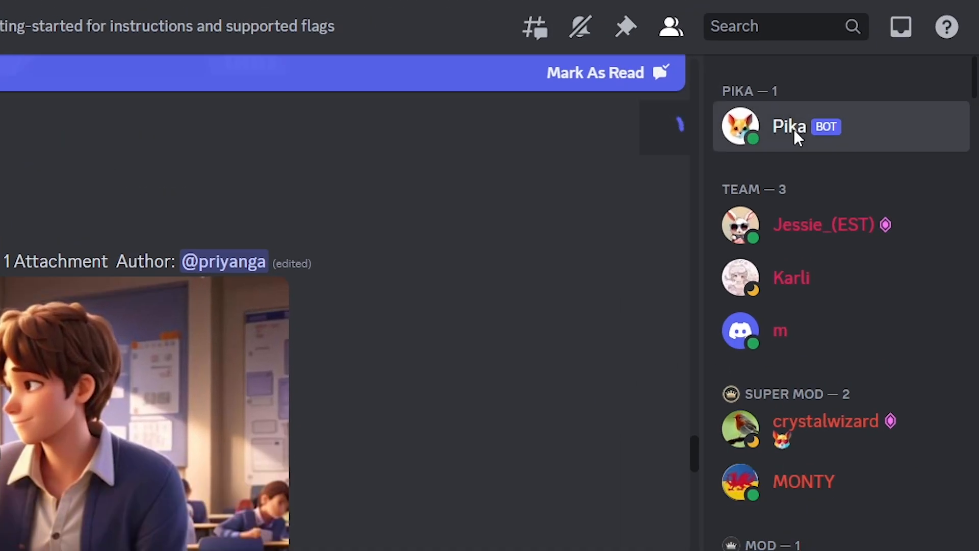
- Start a direct message conversation with the Pika bot from the member list
{"action": "left_click", "coordinate": [788, 126]}
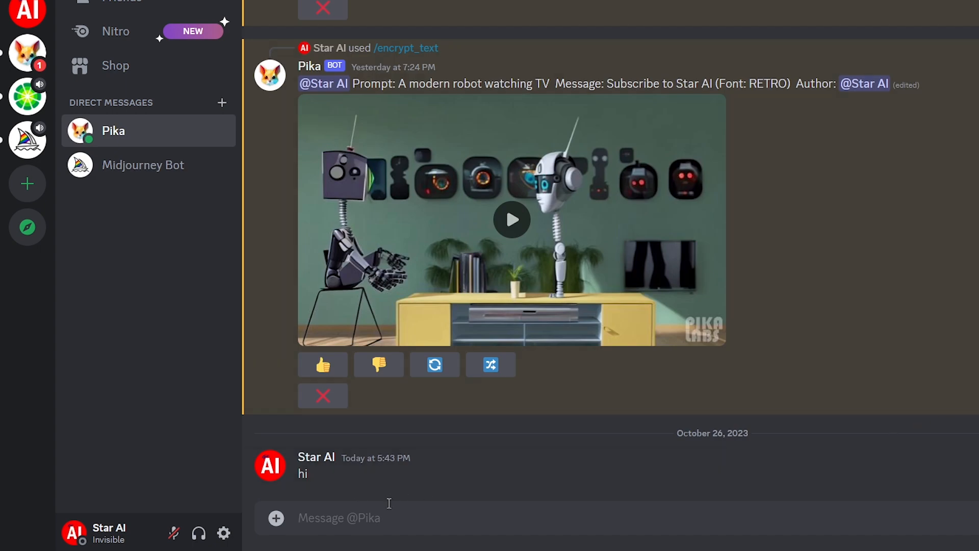
- Send /create with the prompt of a hacker sitting before an array of computer screens
{"action": "type", "text": "/create prompt"}
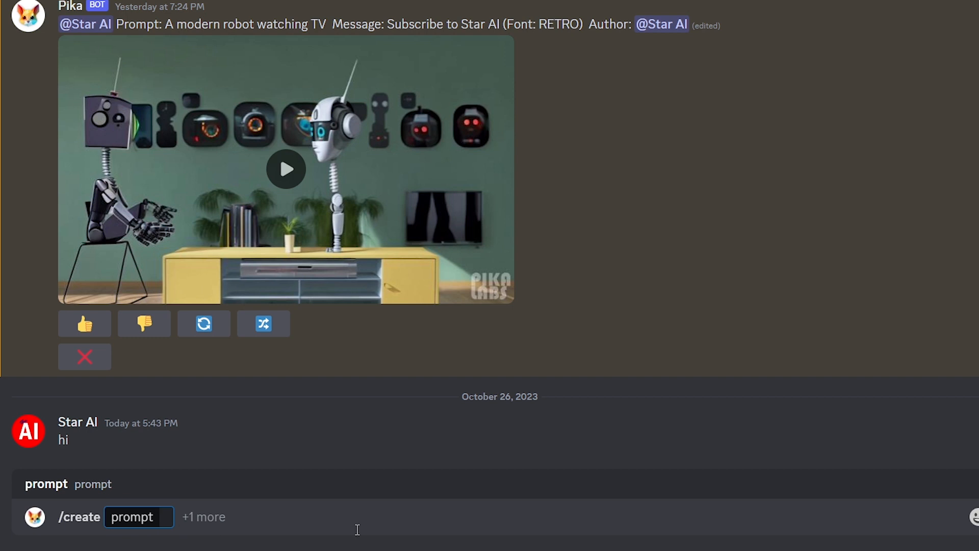
{"action": "type", "text": "A Hacker sitting in front of an array of computer screens, surrounded by high-tech equipment, looking at computer screens and typing"}
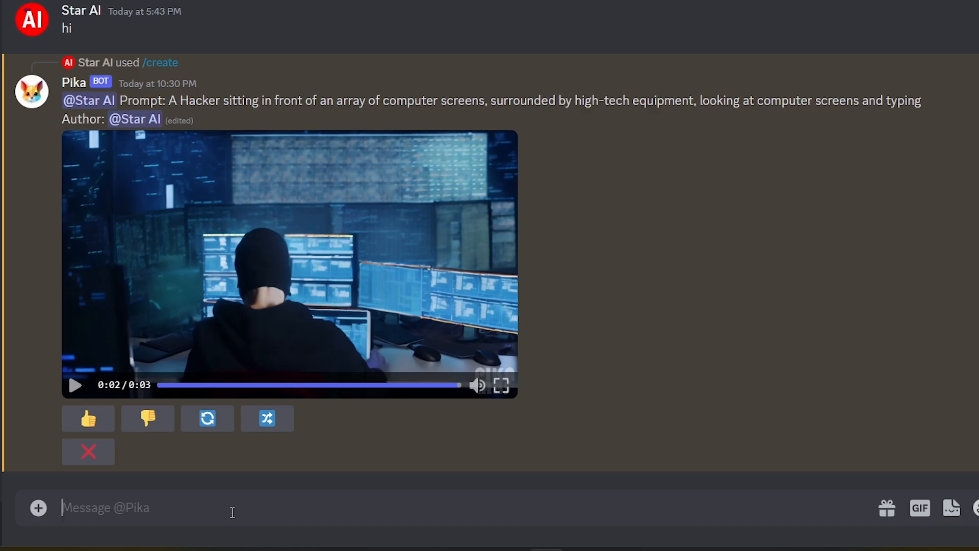
- Start a /create request and attach the f02.png image to it
{"action": "type", "text": "/create prompt"}
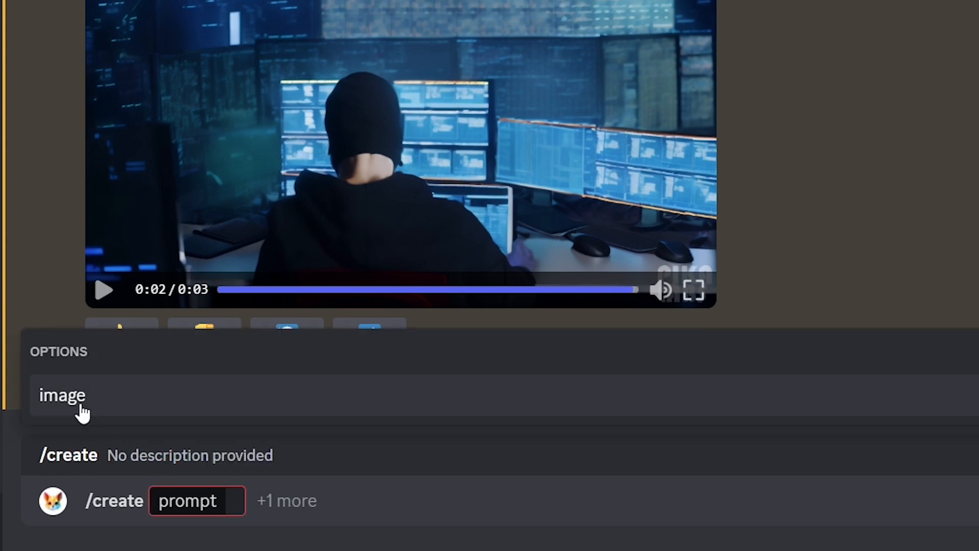
{"action": "left_click", "coordinate": [62, 394]}
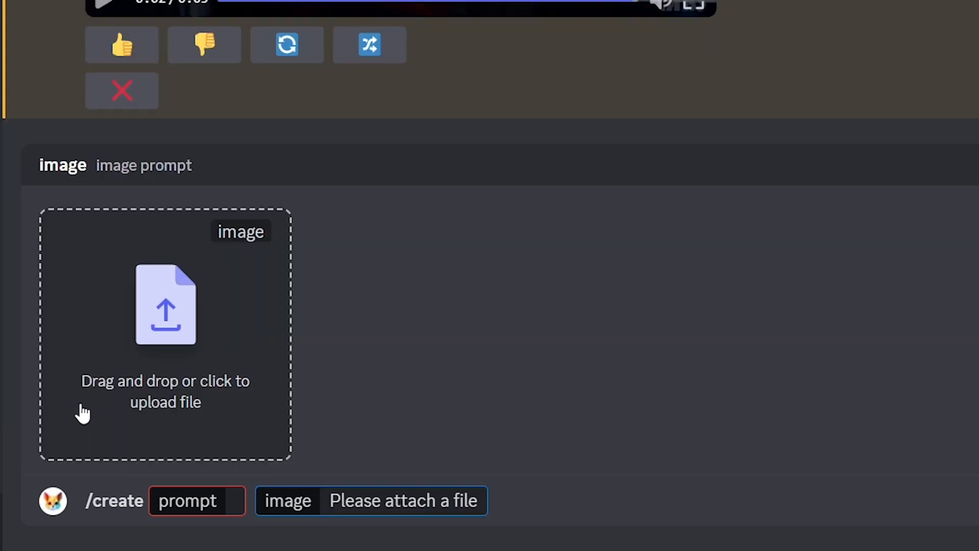
{"action": "scroll", "scroll_direction": "down", "scroll_amount": 3}
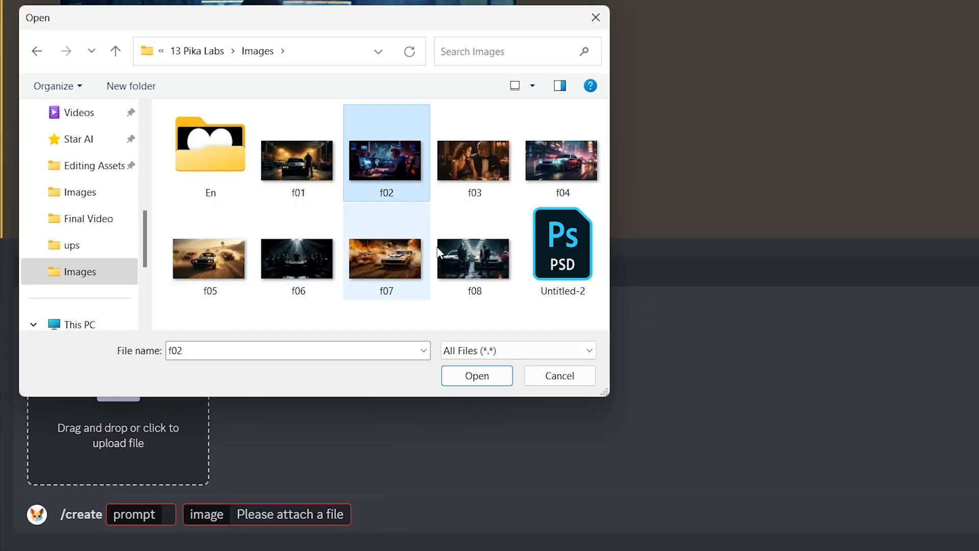
{"action": "left_click", "coordinate": [476, 375]}
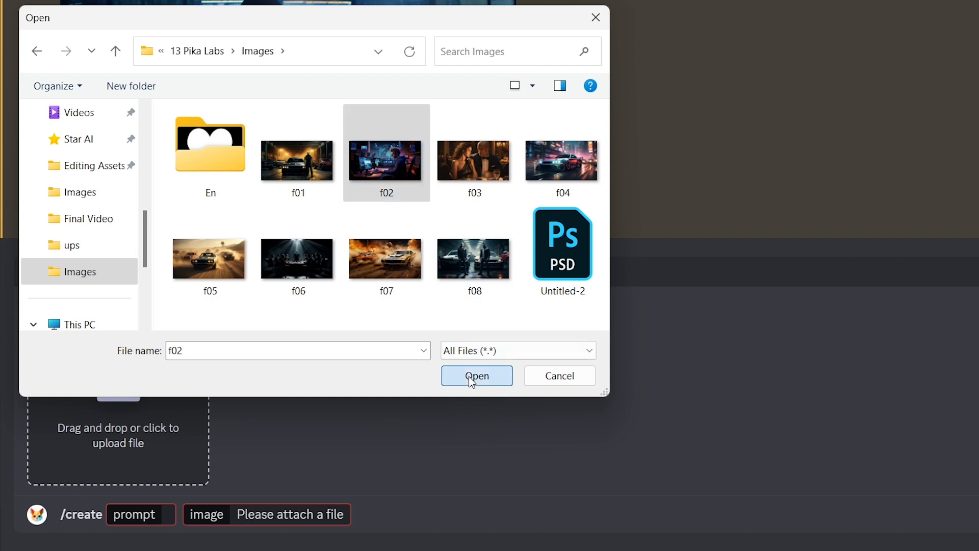
{"action": "left_click", "coordinate": [477, 376]}
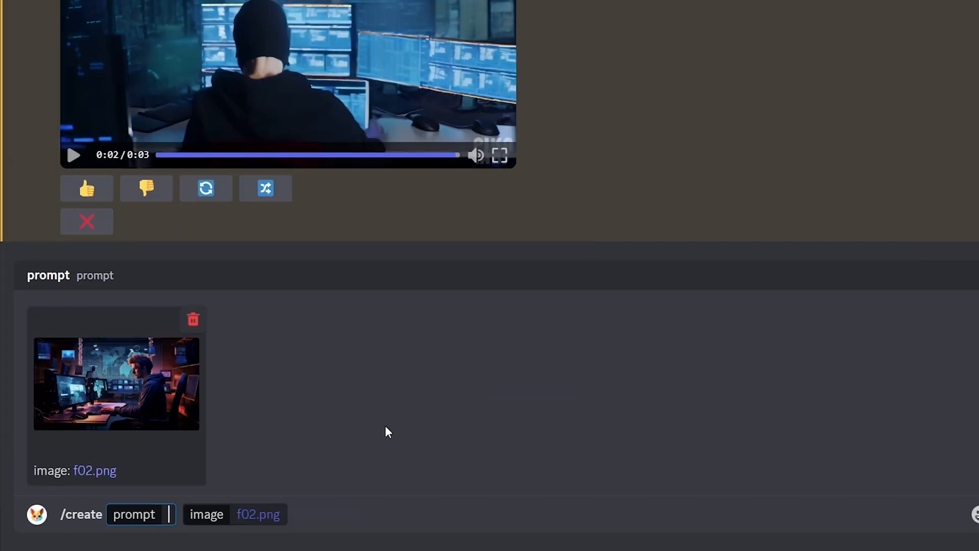
- Send it with prompt 'The man is typing, Computer screens are changing, Lights are blinking'
{"action": "type", "text": "The man is typing, Computer screens"}
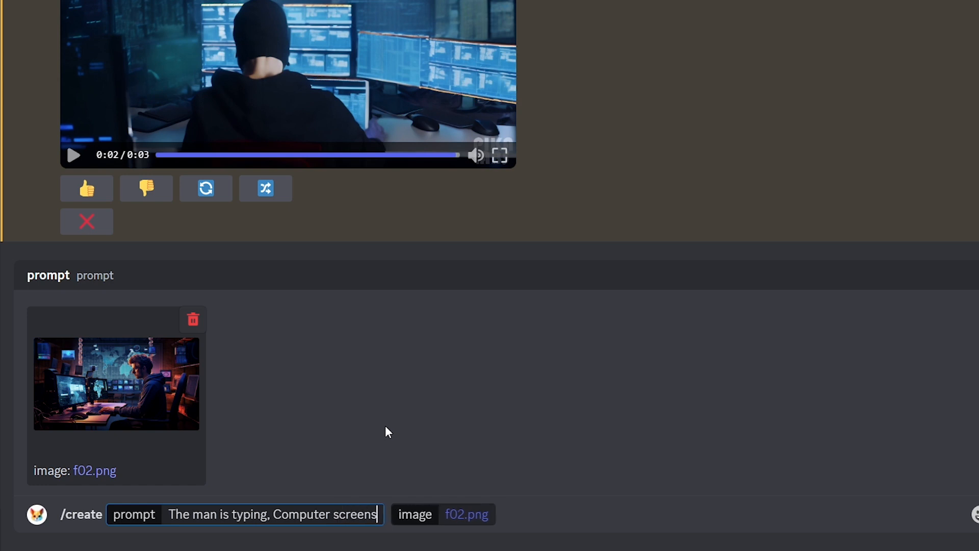
{"action": "type", "text": "are changing, Lights are blinking"}
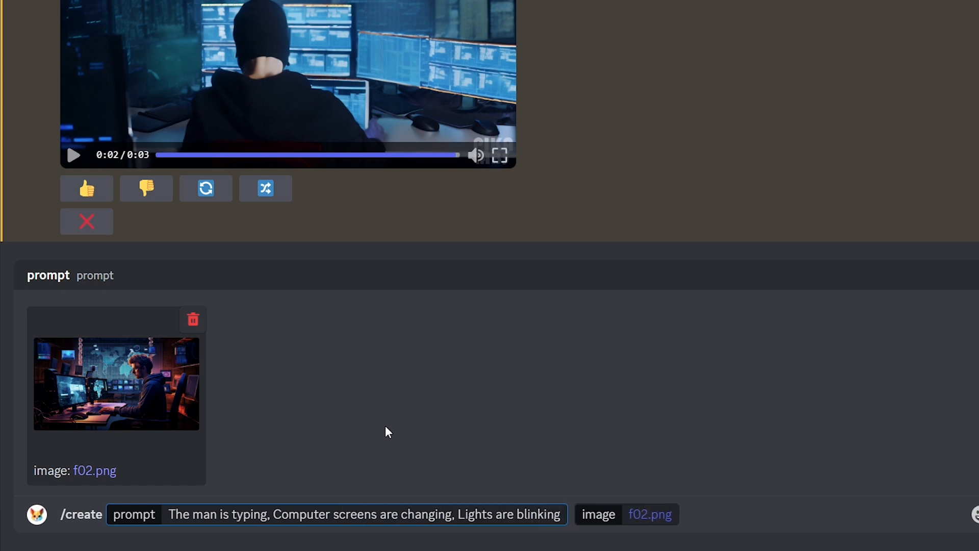
{"action": "key", "text": "Enter"}
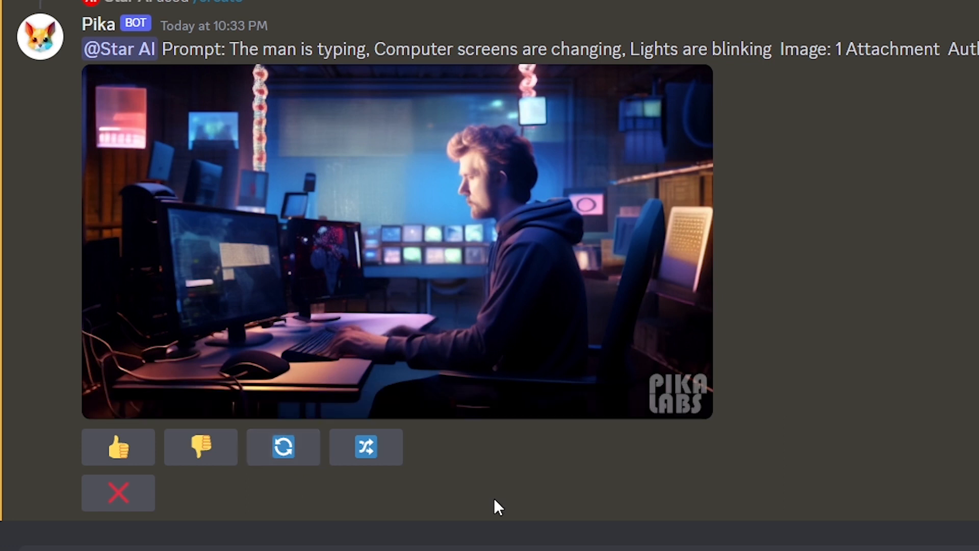
{"action": "mouse_move", "coordinate": [367, 447]}
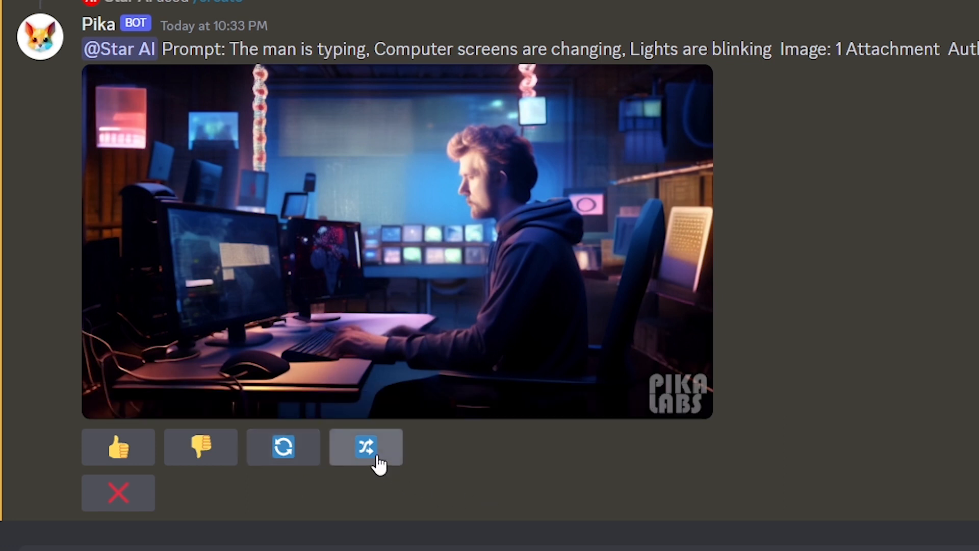
- Remix the man-typing video, revising the prompt to end 'Lights are blinking slowly', and submit
{"action": "left_click", "coordinate": [365, 446]}
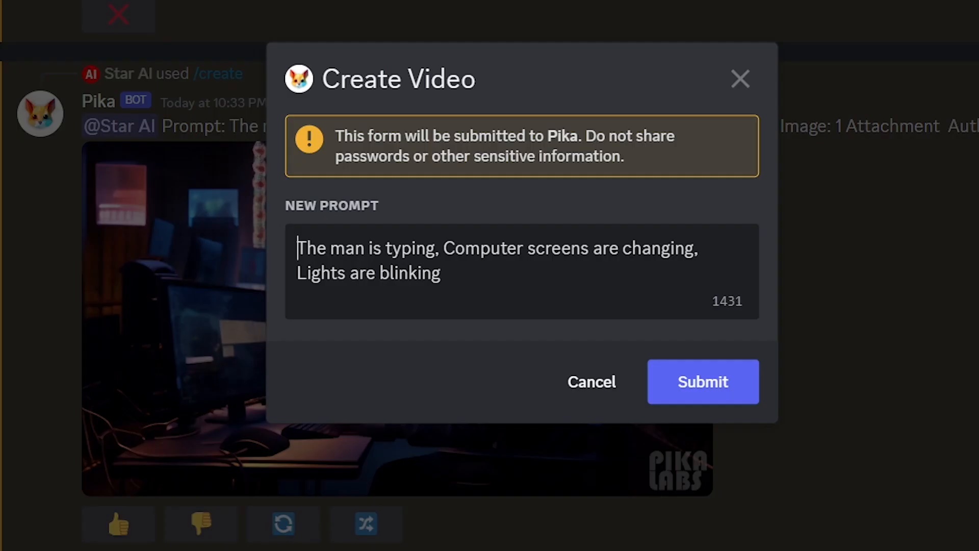
{"action": "double_click", "coordinate": [396, 272]}
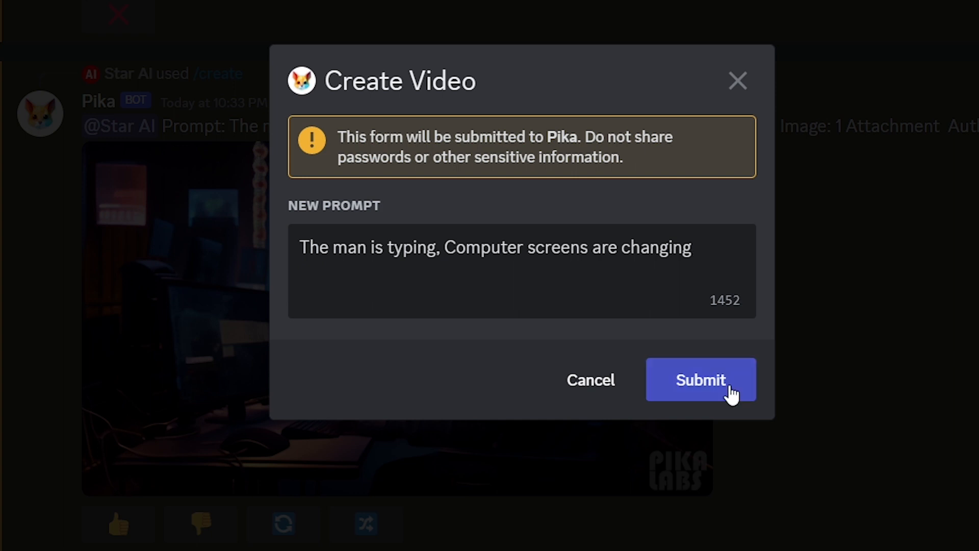
{"action": "left_click", "coordinate": [701, 379]}
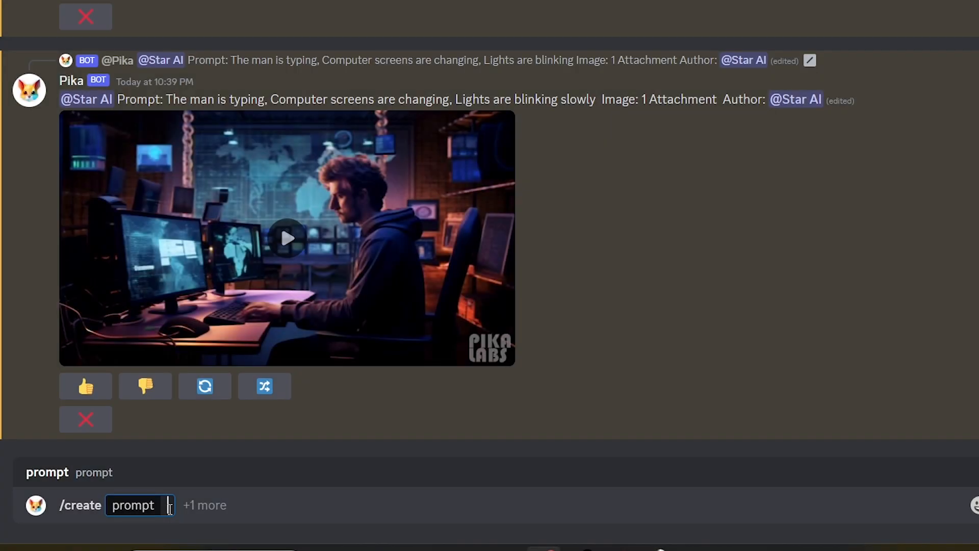
- Enter a /create prompt for a cinematic happy girl picking jungle flowers in rain with -camera zoom in
{"action": "type", "text": "A Cinematic film of a happy girl in a beautiful jungle picking flowers in the rain -"}
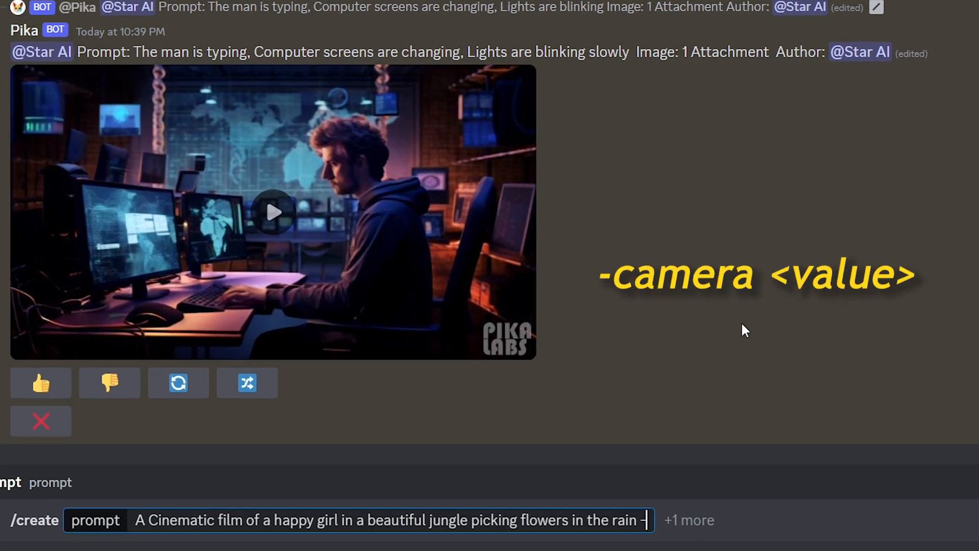
{"action": "type", "text": "ca"}
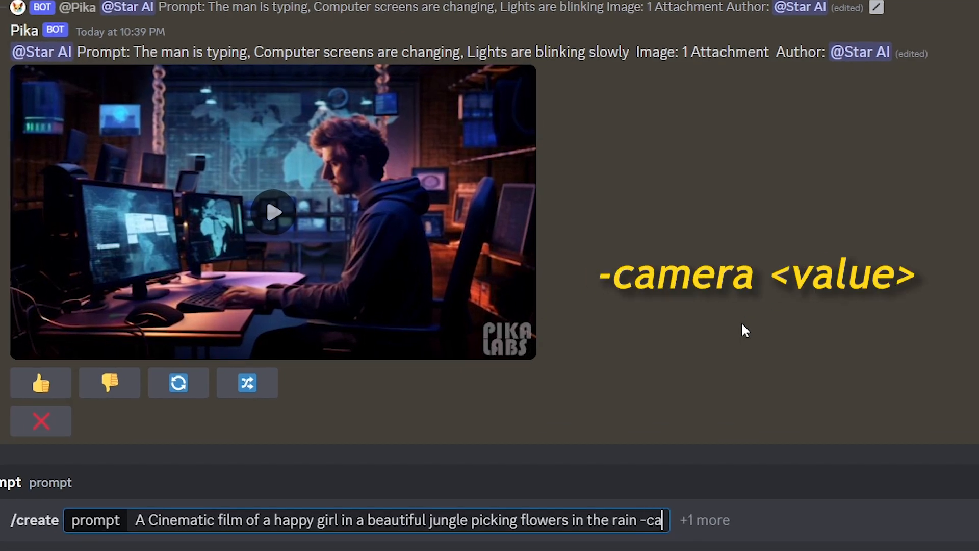
{"action": "type", "text": "mera"}
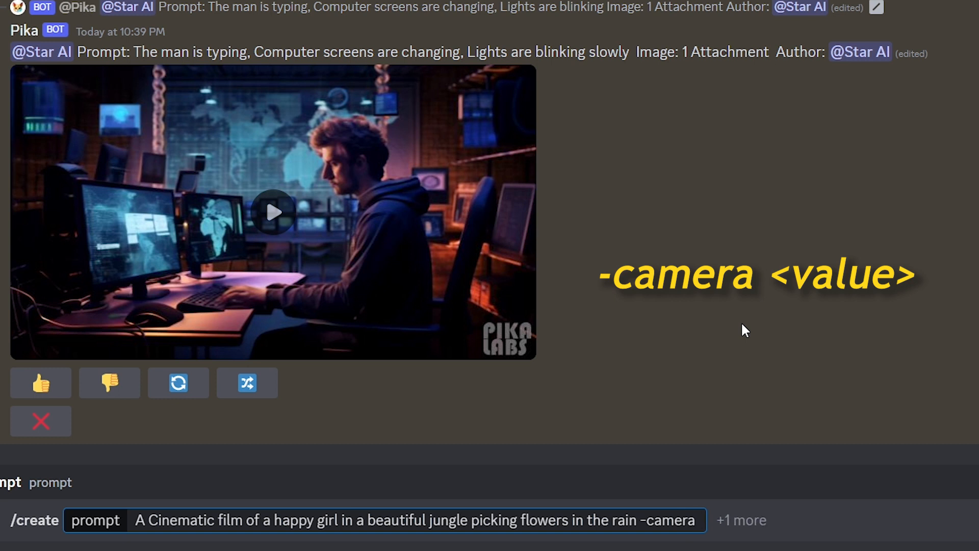
{"action": "type", "text": "zoom"}
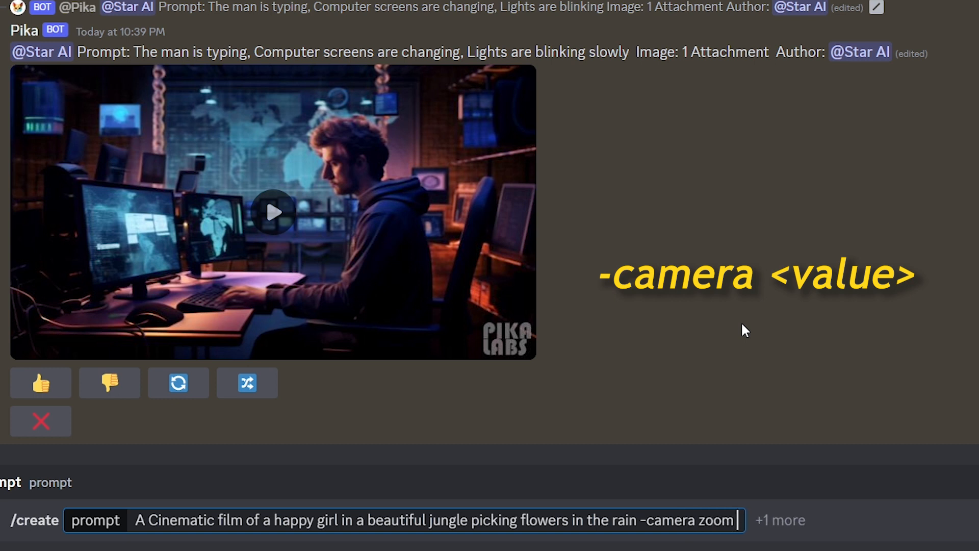
{"action": "type", "text": "in"}
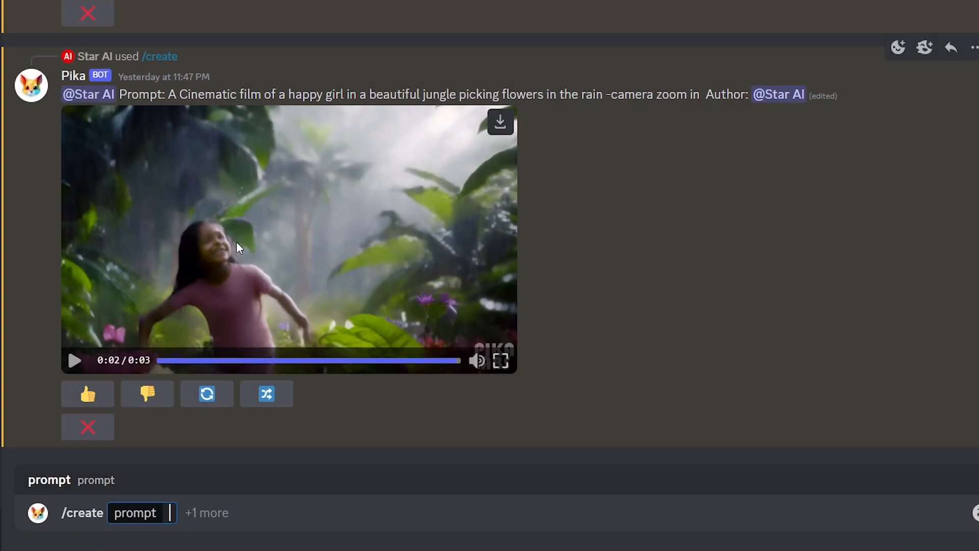
- Generate an angry wolf running in a morning jungle with -motion 0 and play the result
{"action": "type", "text": "Cinematic film of an angry wolf running in a beautiful jungle in the morning"}
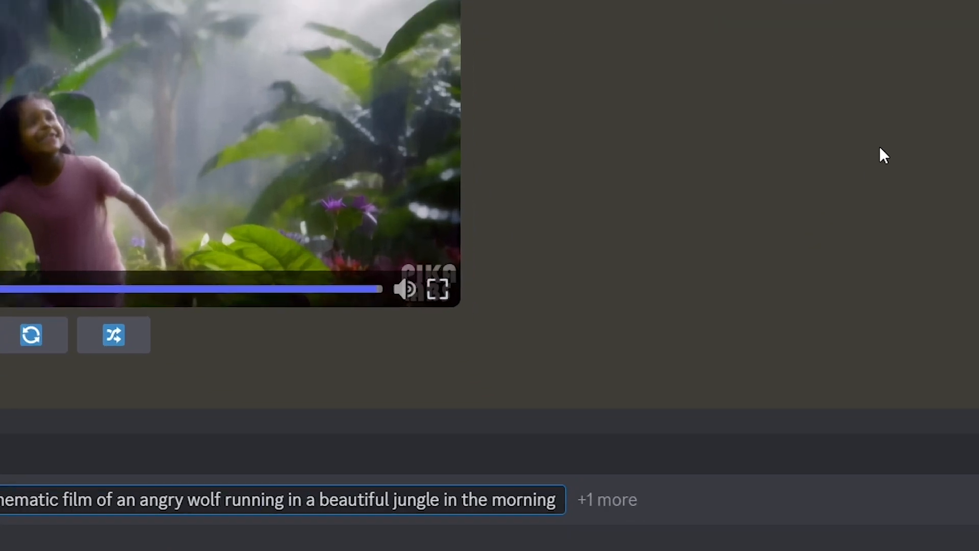
{"action": "type", "text": "-motion"}
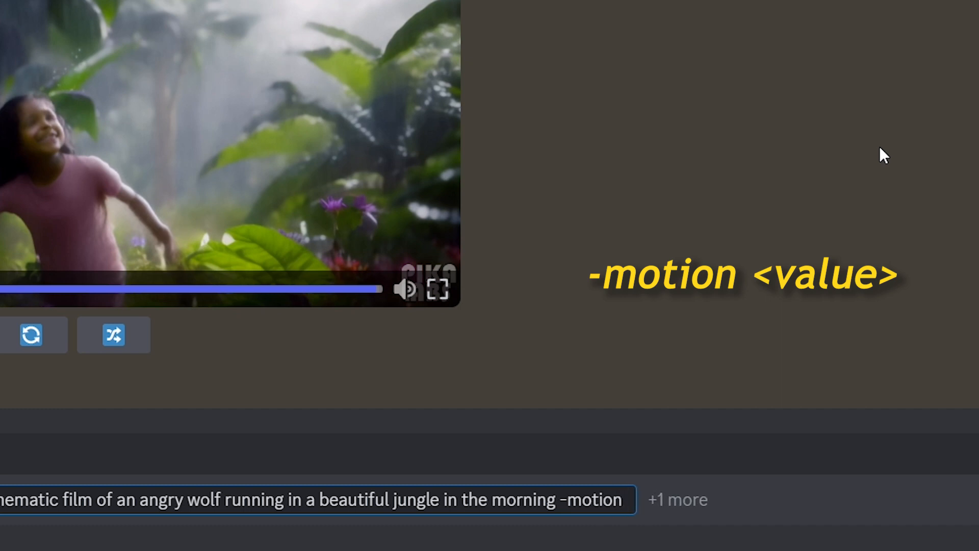
{"action": "type", "text": "0"}
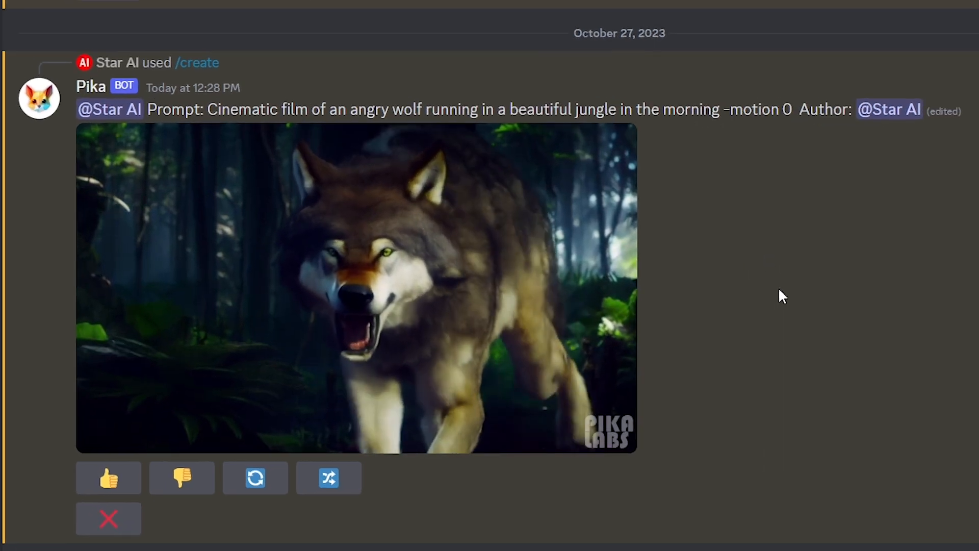
{"action": "left_click", "coordinate": [356, 291]}
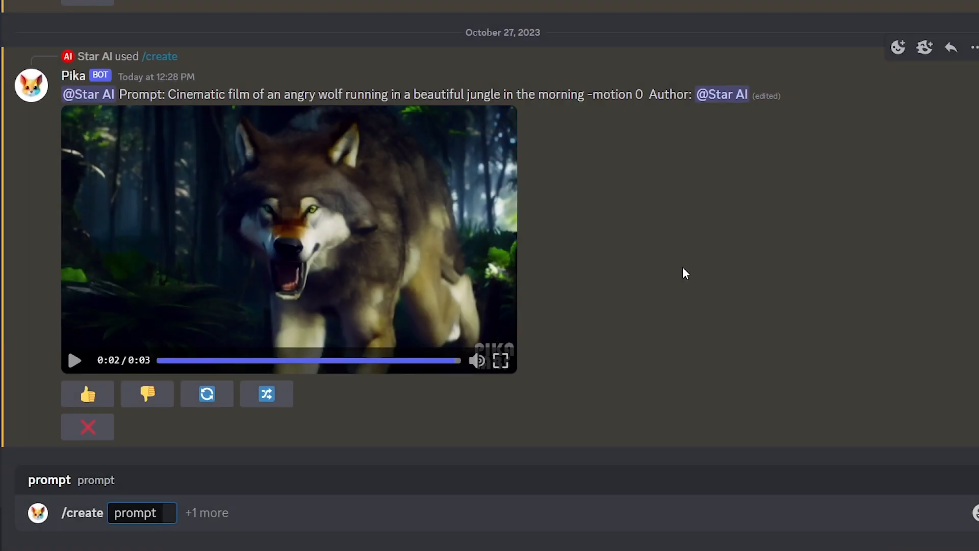
- Request '3D animation of a cute, happy octopus in a sea' with -fps 8
{"action": "type", "text": "3D animation of a cute, happy octopus in a sea -f"}
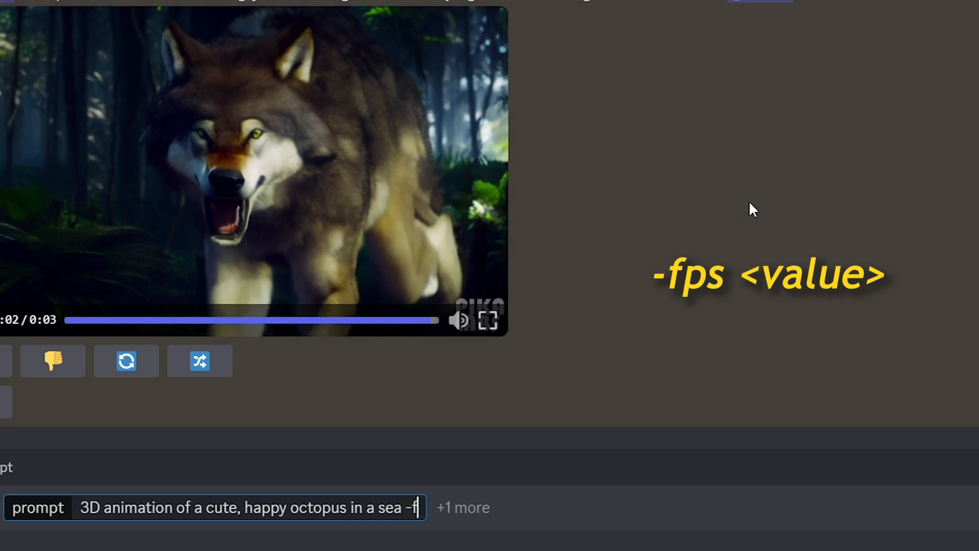
{"action": "type", "text": "ps"}
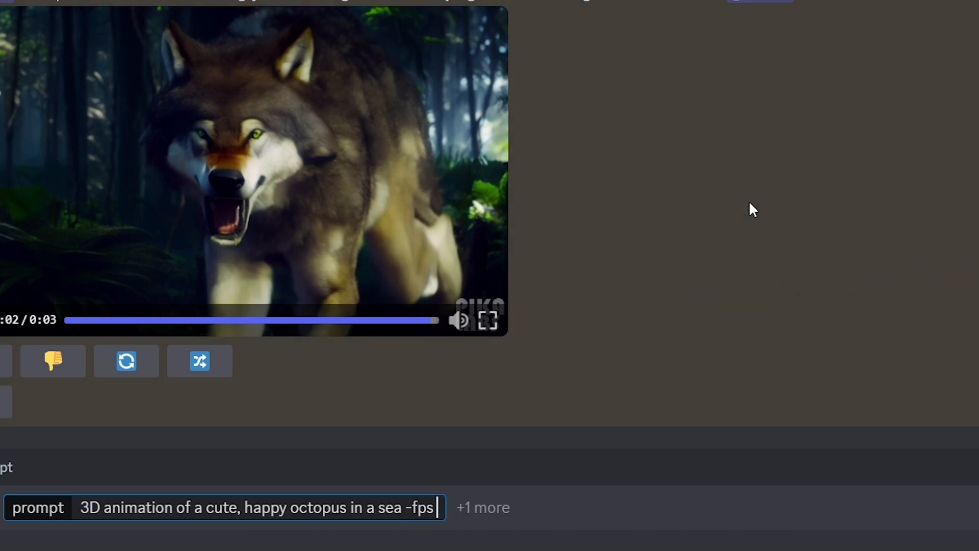
{"action": "type", "text": "8"}
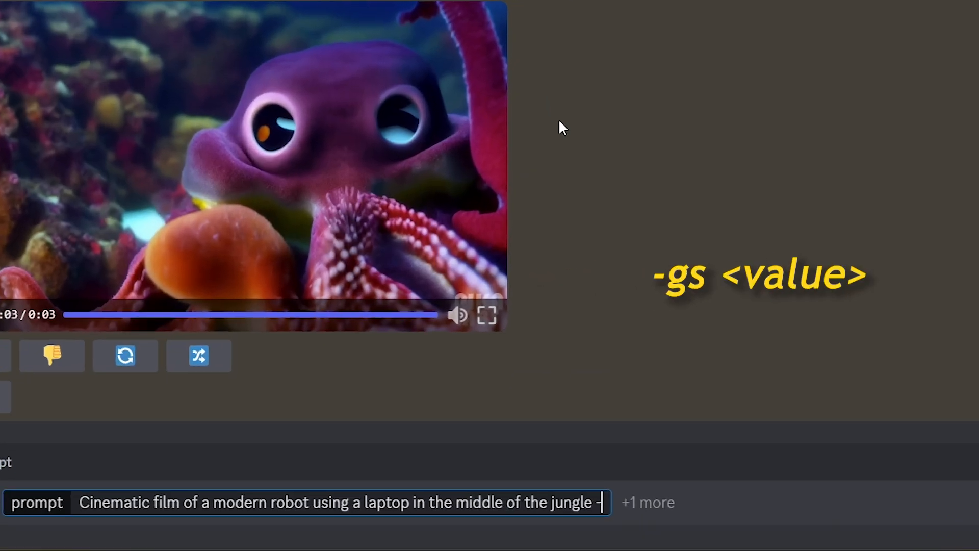
- Generate the robot-using-laptop jungle video with -gs 24 and play it
{"action": "type", "text": "gs"}
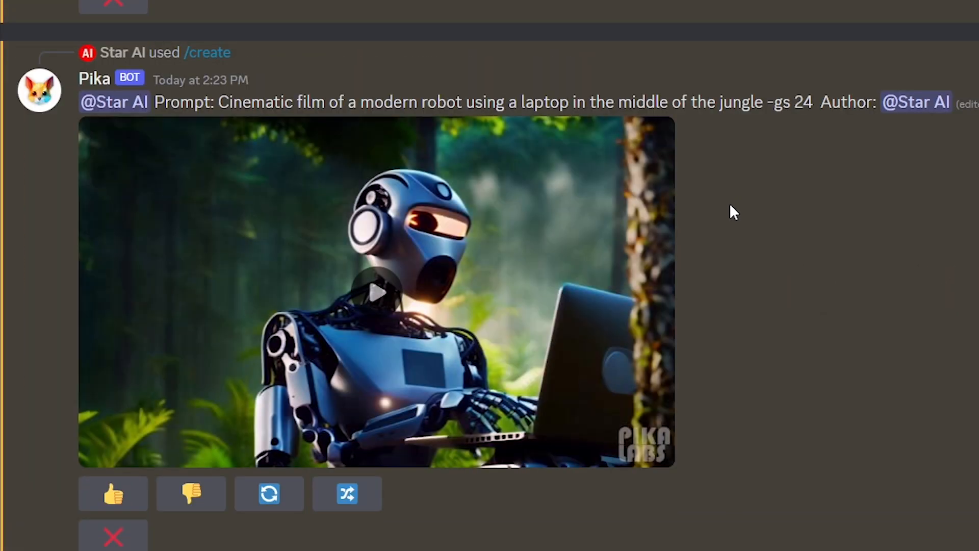
{"action": "left_click", "coordinate": [375, 291]}
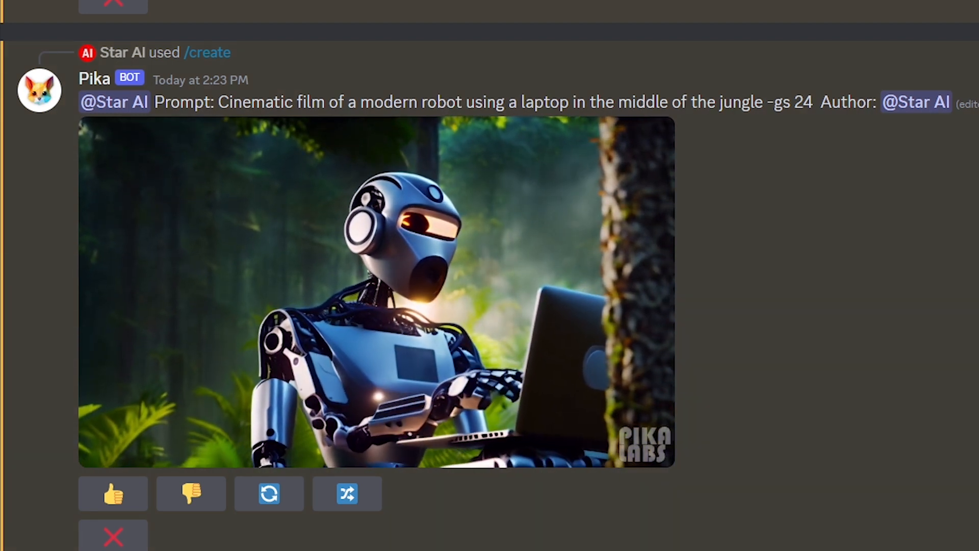
{"action": "left_click", "coordinate": [377, 291]}
{"action": "type", "text": "Cinematic film of a modern robot using a laptop in the middle of the jungle -gs"}
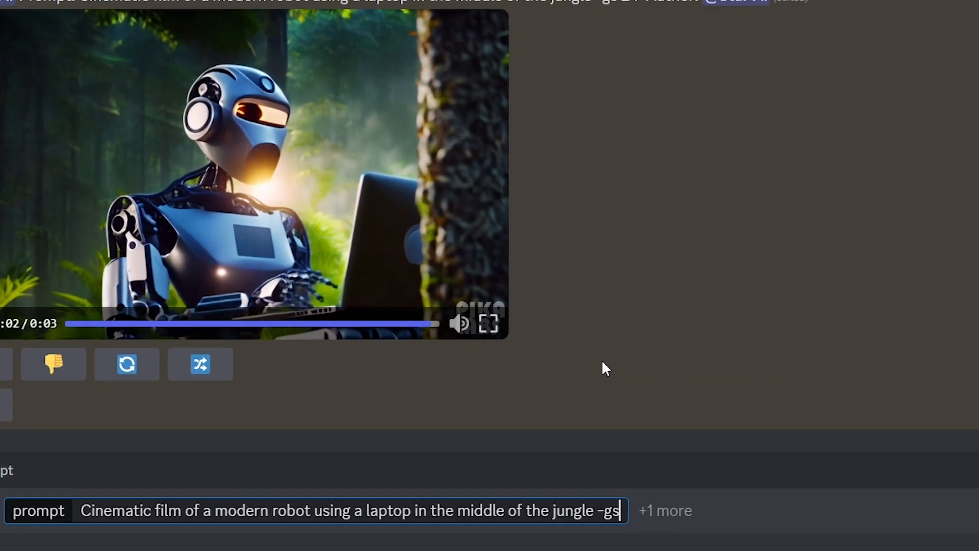
- Rerun the robot prompt with -gs 8 and play the result
{"action": "type", "text": "8"}
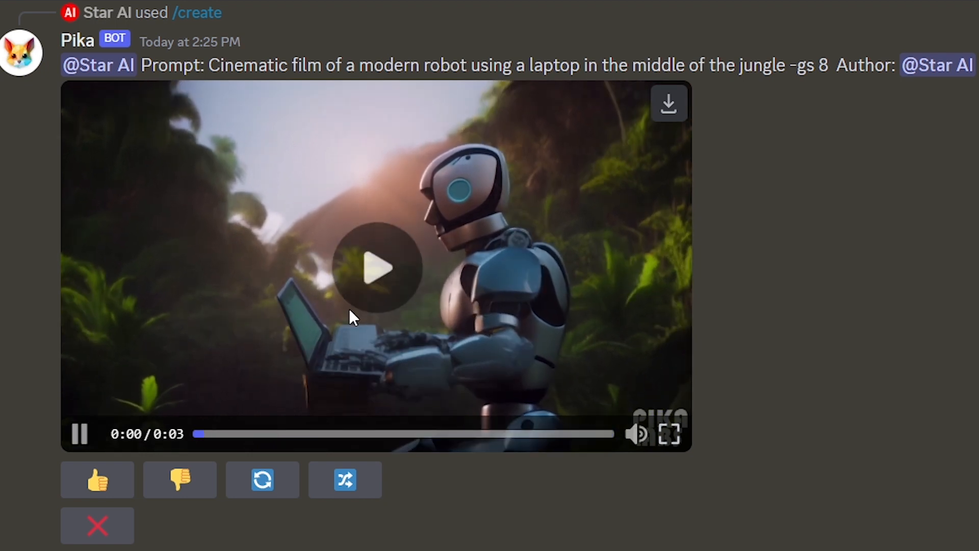
{"action": "left_click", "coordinate": [377, 267]}
{"action": "type", "text": "High level shot of a car going through desert -"}
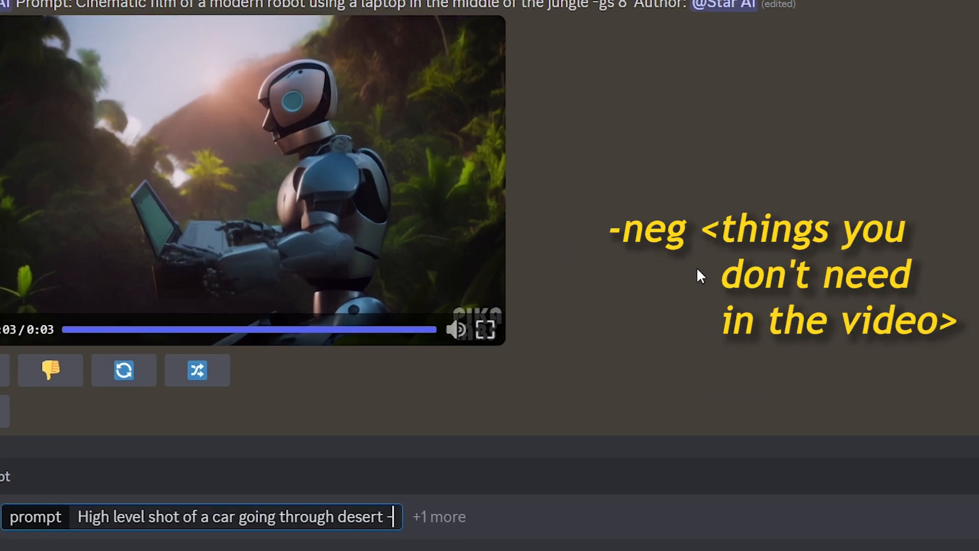
- Request a desert car video with -neg trees, animals, people, roads
{"action": "type", "text": "neg"}
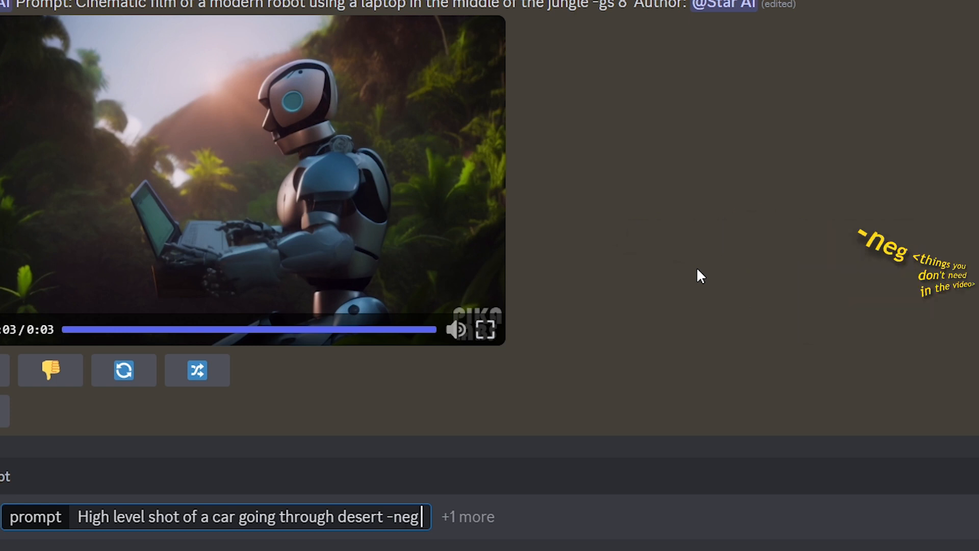
{"action": "type", "text": "trees,"}
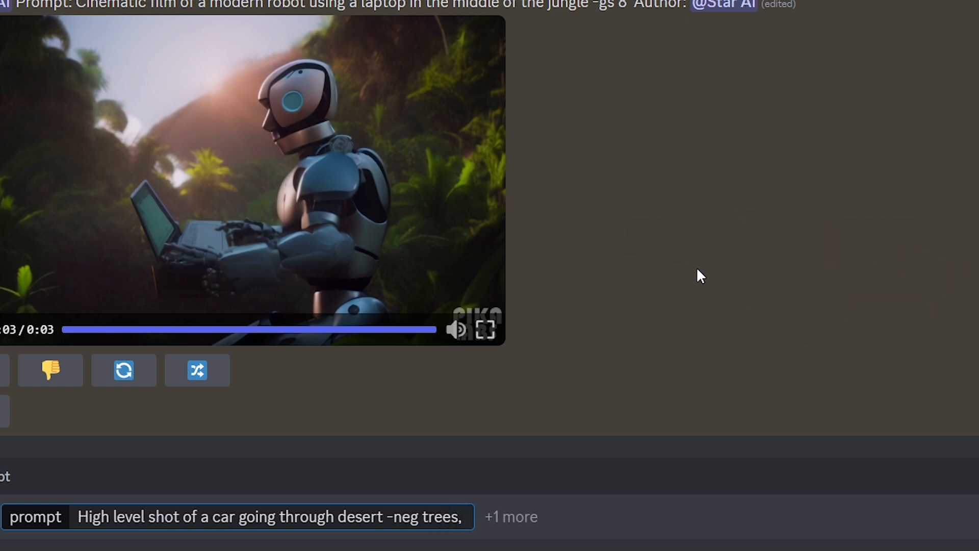
{"action": "type", "text": "animals, people,"}
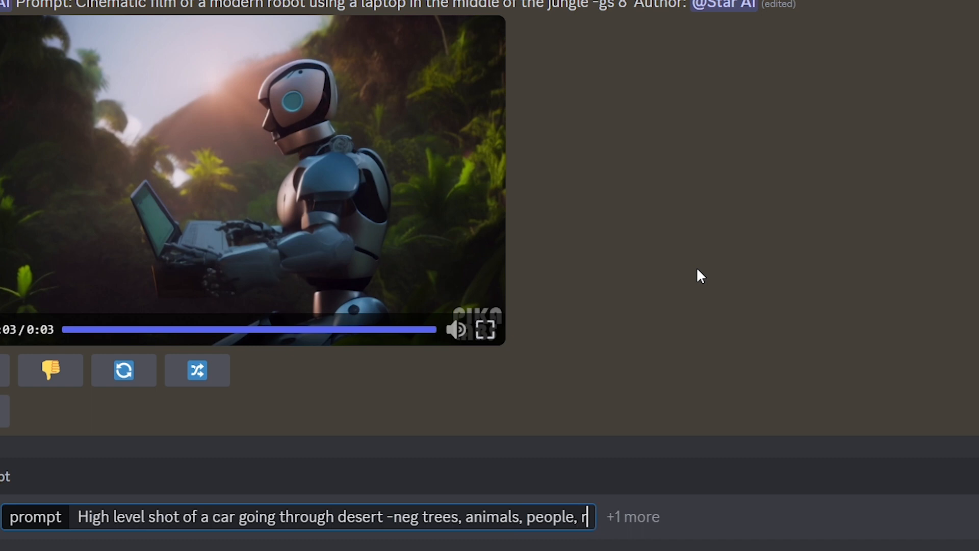
{"action": "type", "text": "roads"}
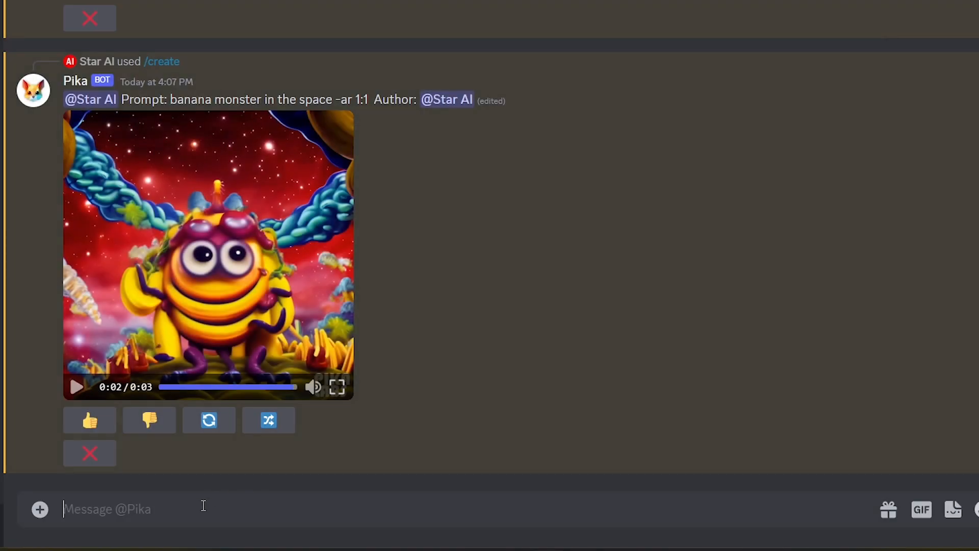
- Run /animate on the neon-lit sports car image and play the returned video
{"action": "type", "text": "/"}
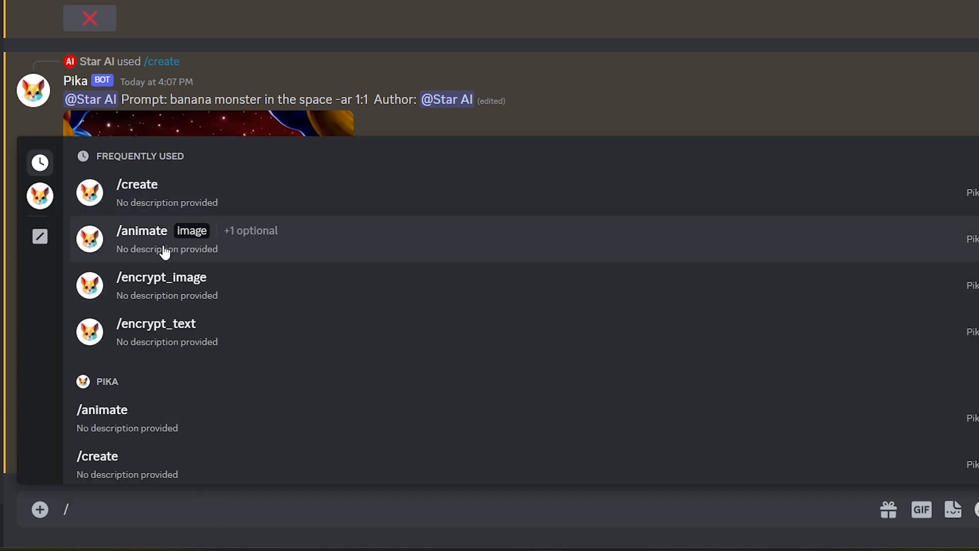
{"action": "left_click", "coordinate": [142, 231]}
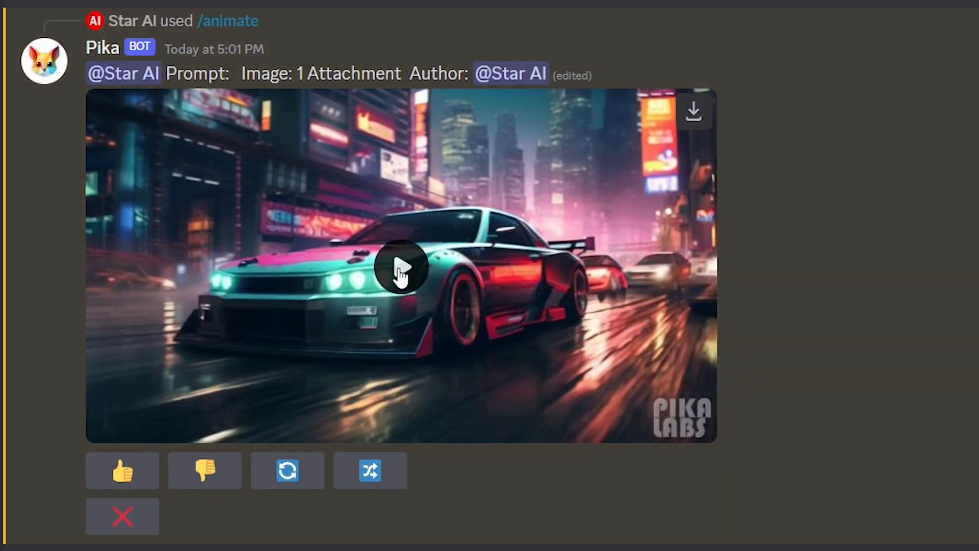
{"action": "left_click", "coordinate": [402, 267]}
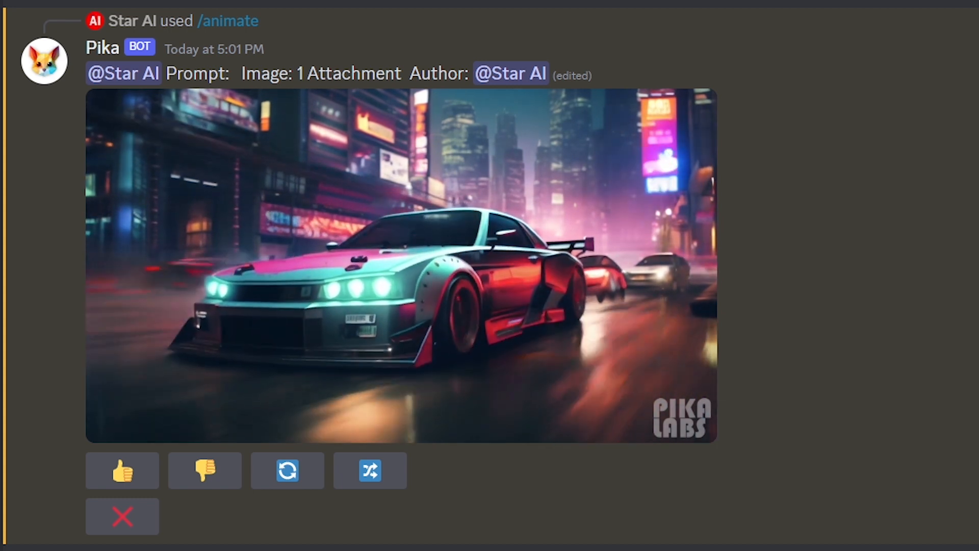
{"action": "left_click", "coordinate": [401, 265]}
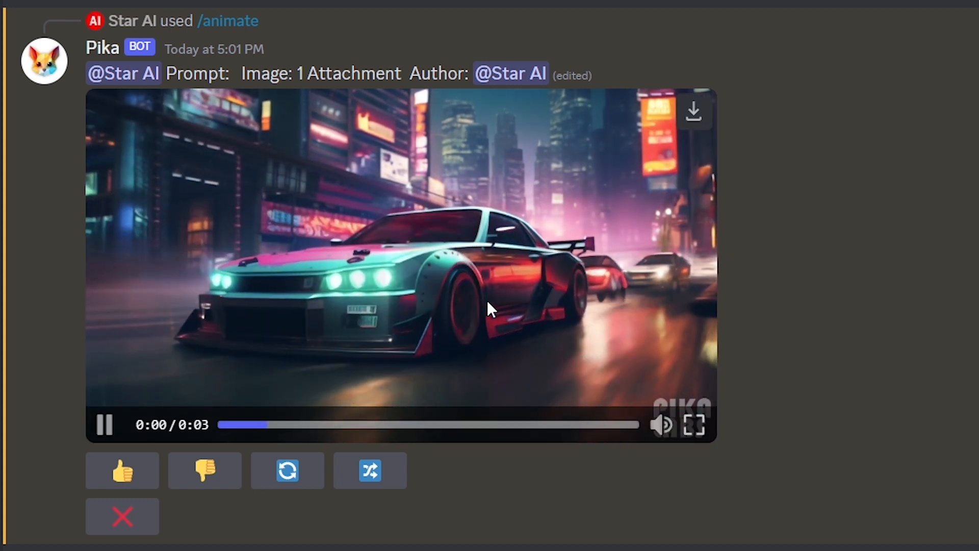
{"action": "scroll", "scroll_direction": "down", "scroll_amount": 3}
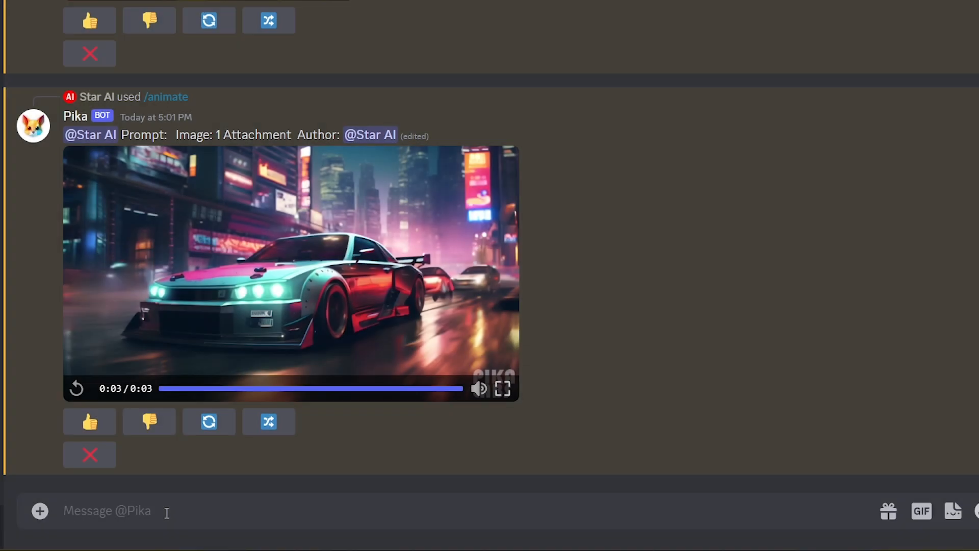
- Start /animate and attach the photo of the girl in the garden
{"action": "type", "text": "/"}
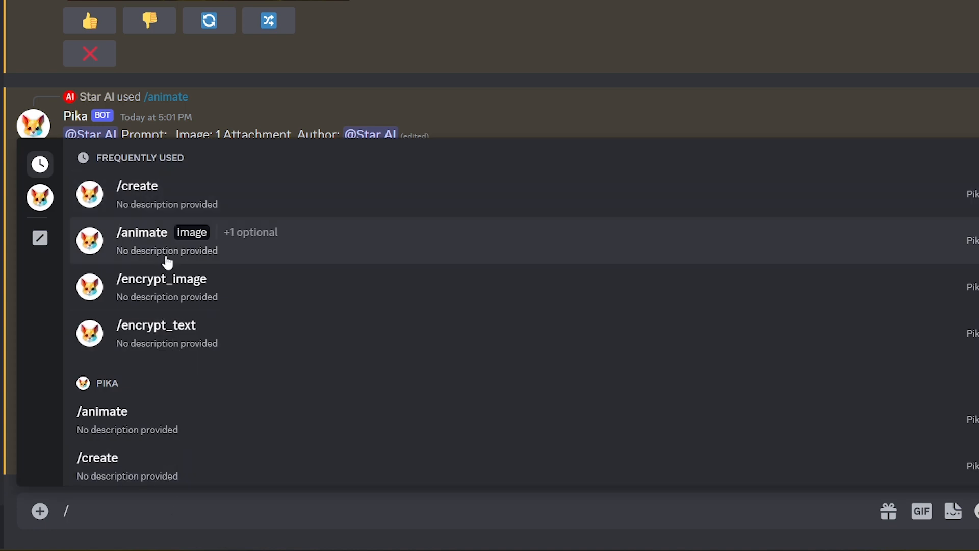
{"action": "left_click", "coordinate": [141, 231]}
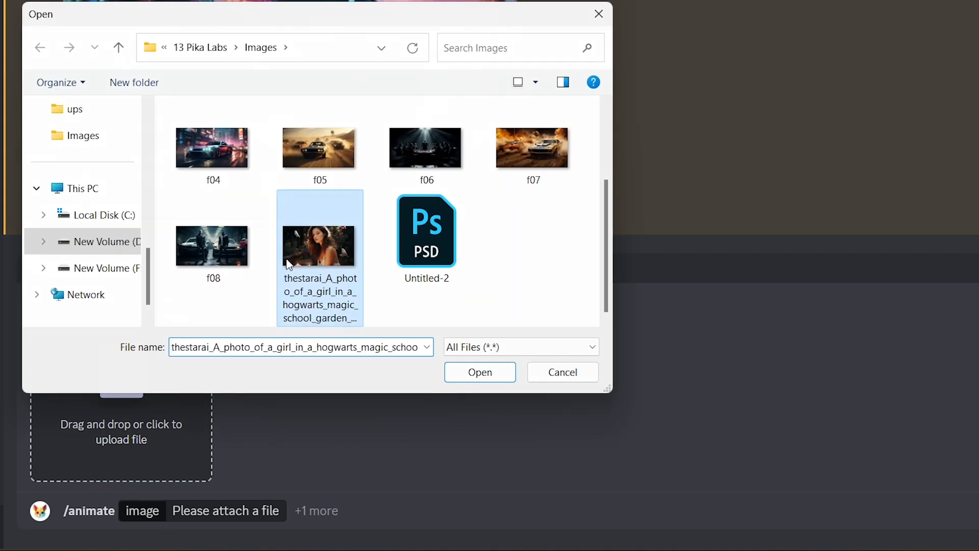
{"action": "left_click", "coordinate": [480, 371]}
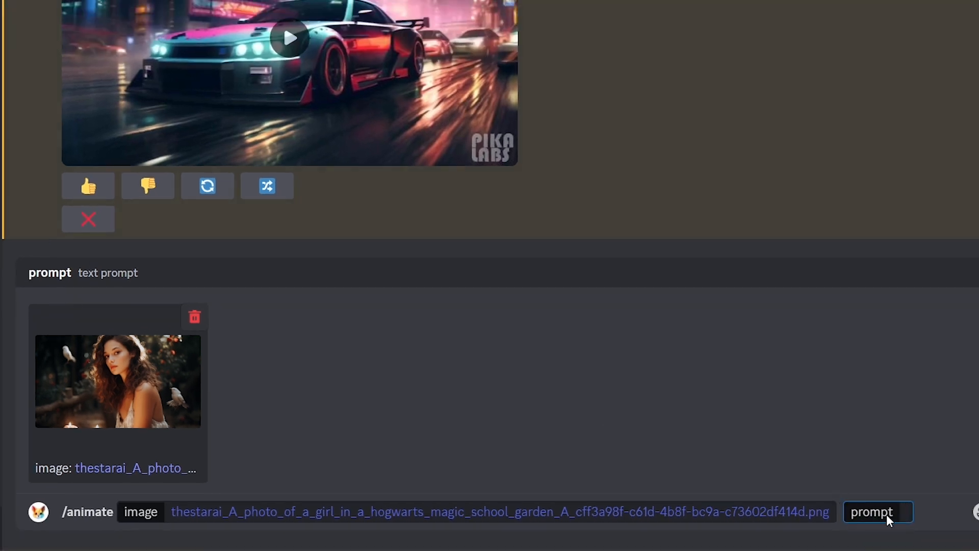
- Send prompt 'The girl is blinking her eyes, and the bird is flying -motion 0' and play the result
{"action": "type", "text": "The girl is blinking her eyes, and the bird is flying."}
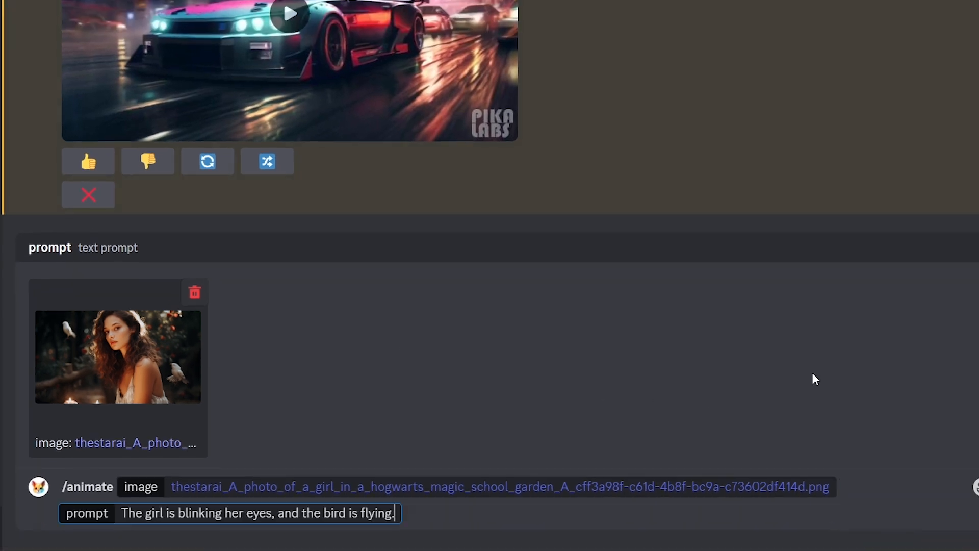
{"action": "key", "text": "Backspace"}
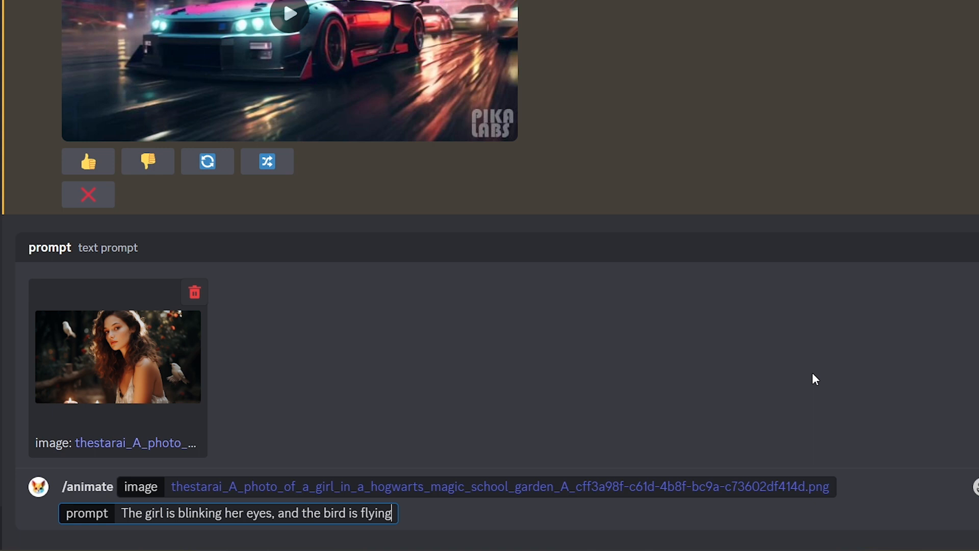
{"action": "type", "text": "-mo"}
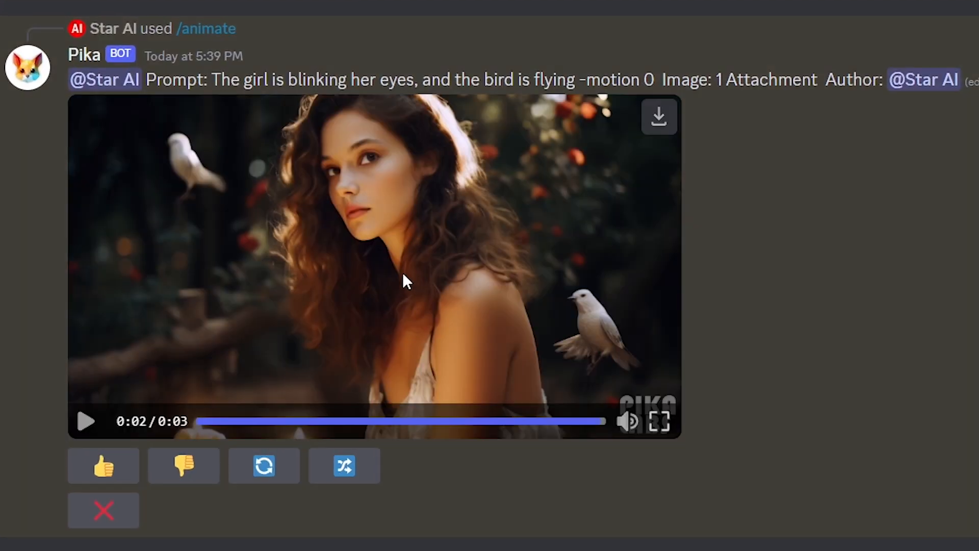
{"action": "left_click", "coordinate": [86, 422]}
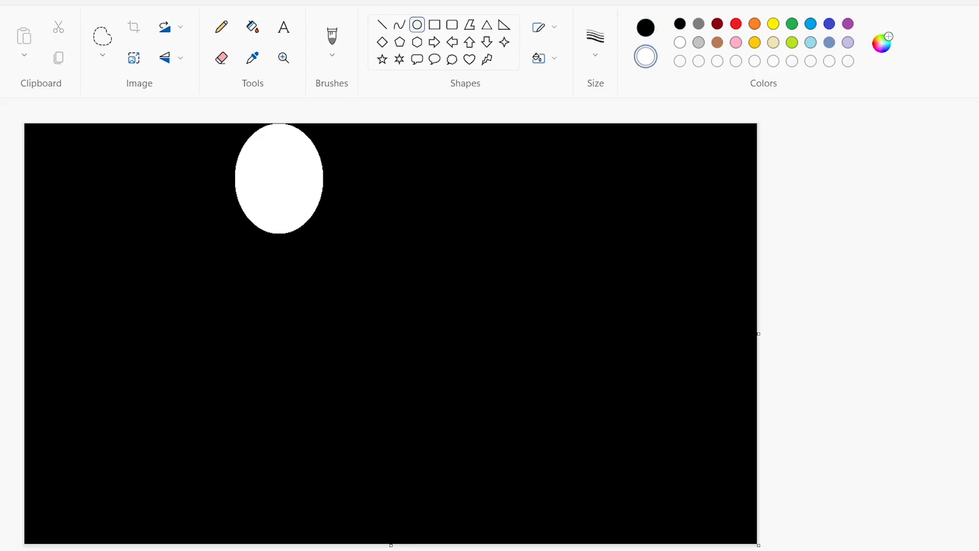
- Drag out a large white circle spanning the black canvas height with the Oval tool
{"action": "left_click_drag", "start_coordinate": [324, 232], "coordinate": [656, 538]}
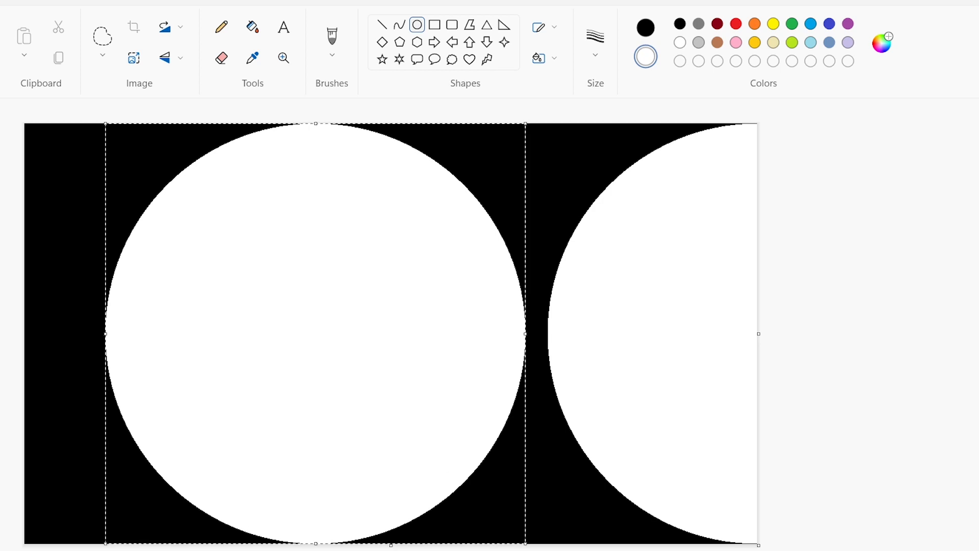
{"action": "left_click", "coordinate": [24, 9]}
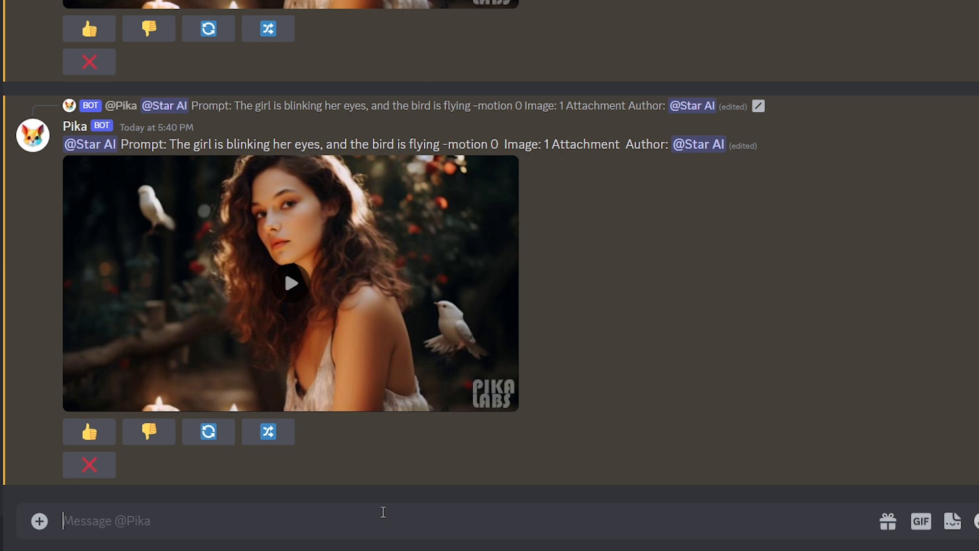
- Run /encrypt_image with OO.png as the message and prompt 'Monster in newyork city'
{"action": "type", "text": "/"}
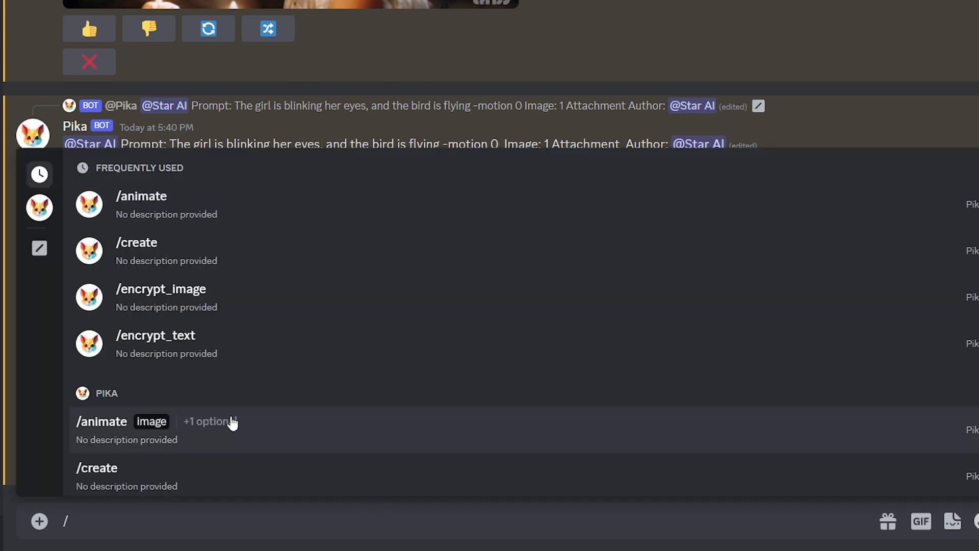
{"action": "mouse_move", "coordinate": [162, 297]}
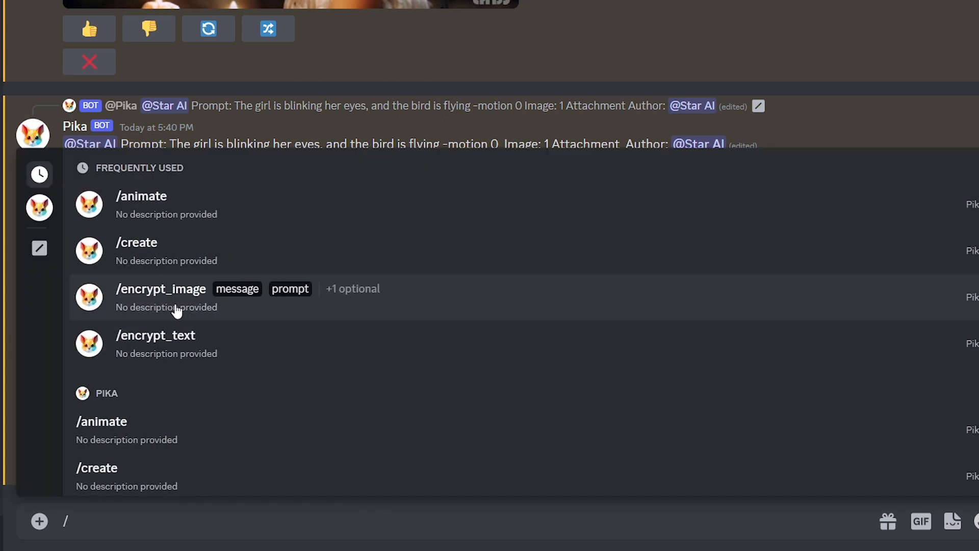
{"action": "left_click", "coordinate": [160, 288]}
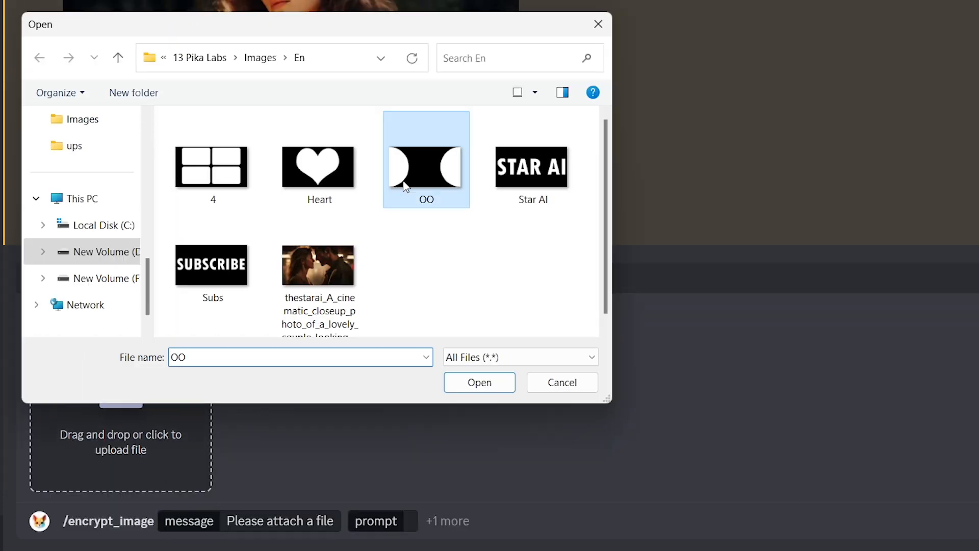
{"action": "left_click", "coordinate": [479, 383]}
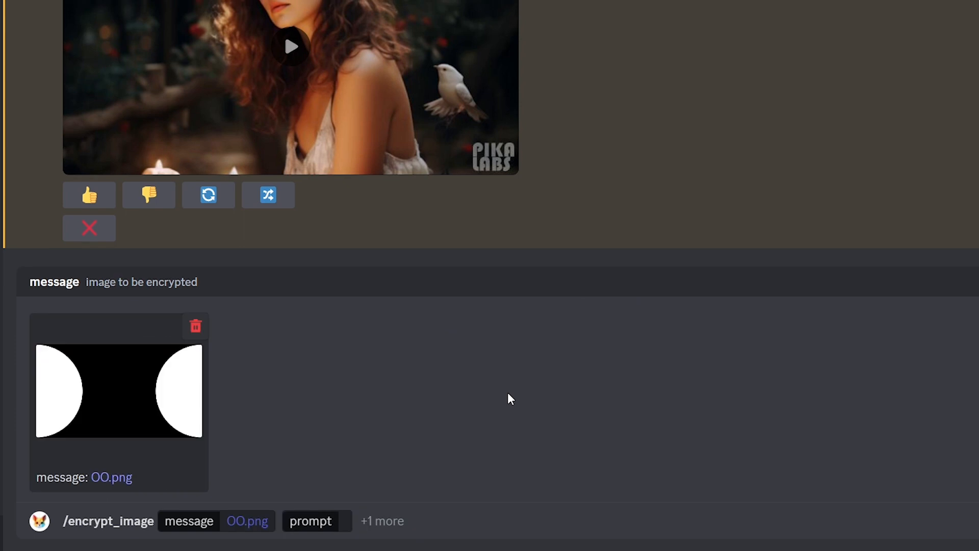
{"action": "type", "text": "Mon"}
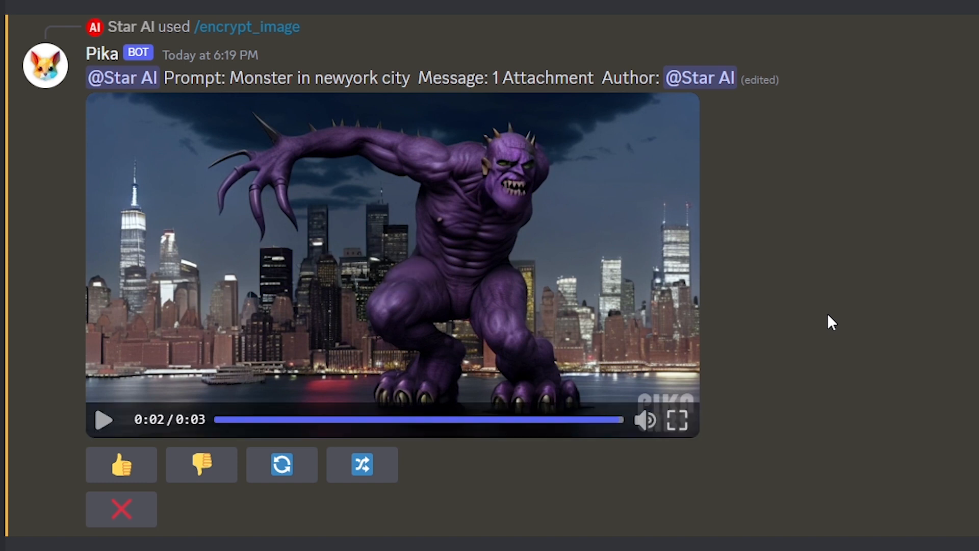
{"action": "scroll", "scroll_direction": "down", "scroll_amount": 3}
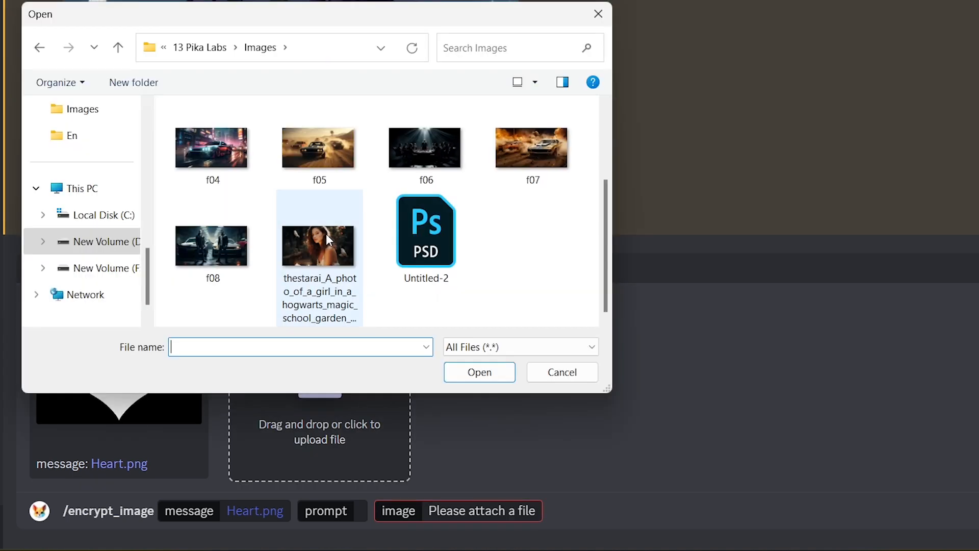
- Send /encrypt_image with Heart.png, the girl photo and blinking prompt '-camera zoom out -w 2', then play it
{"action": "left_click", "coordinate": [480, 371]}
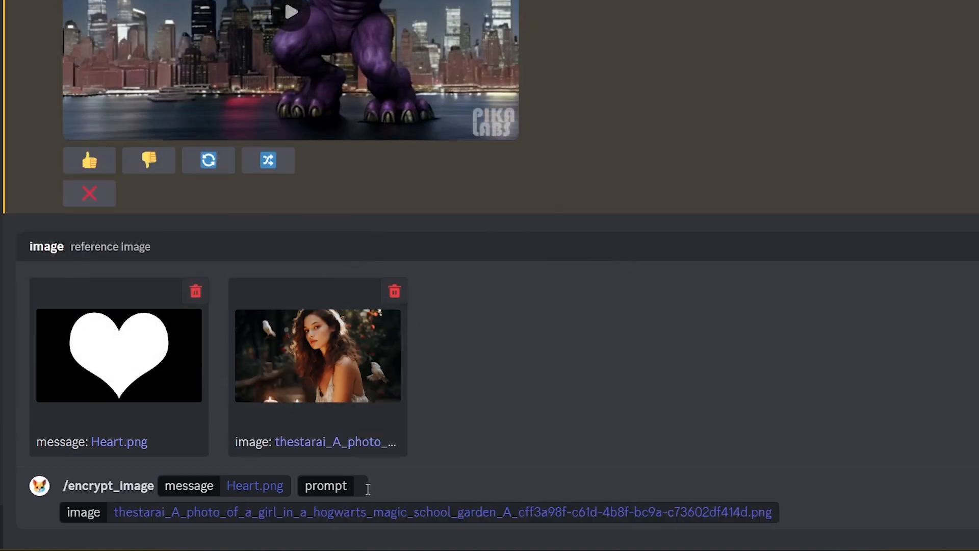
{"action": "type", "text": "The girl is blinking her eyes, and the bird is flying -camera zoom out -w 2"}
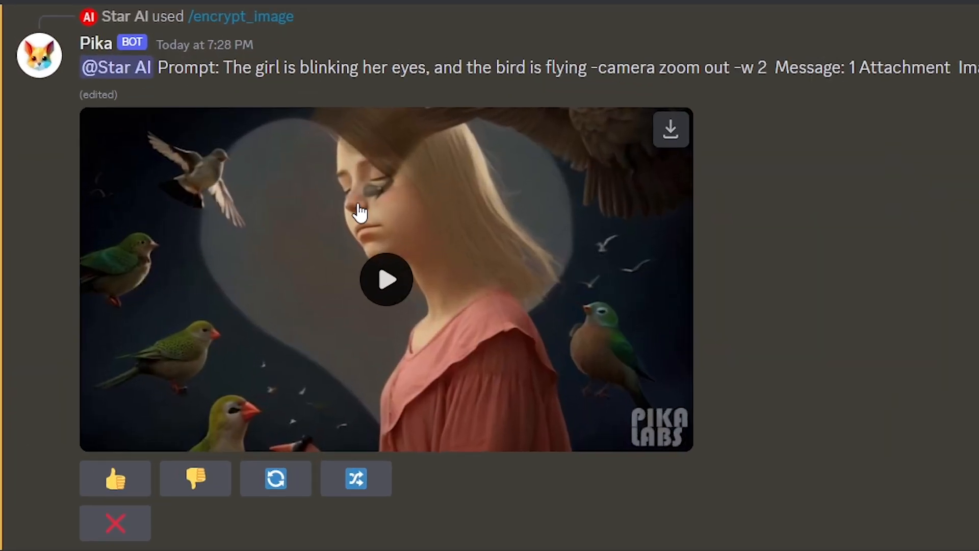
{"action": "mouse_move", "coordinate": [509, 300]}
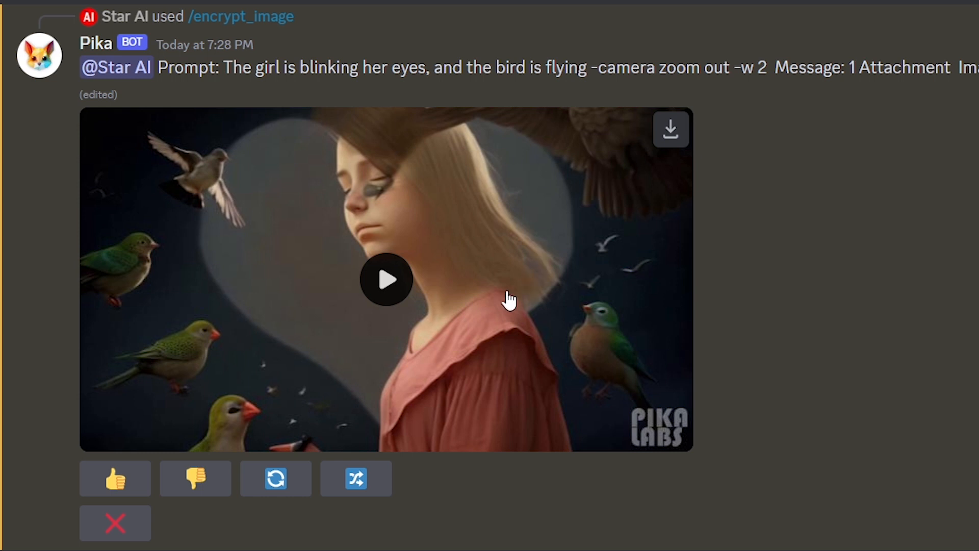
{"action": "left_click", "coordinate": [386, 279]}
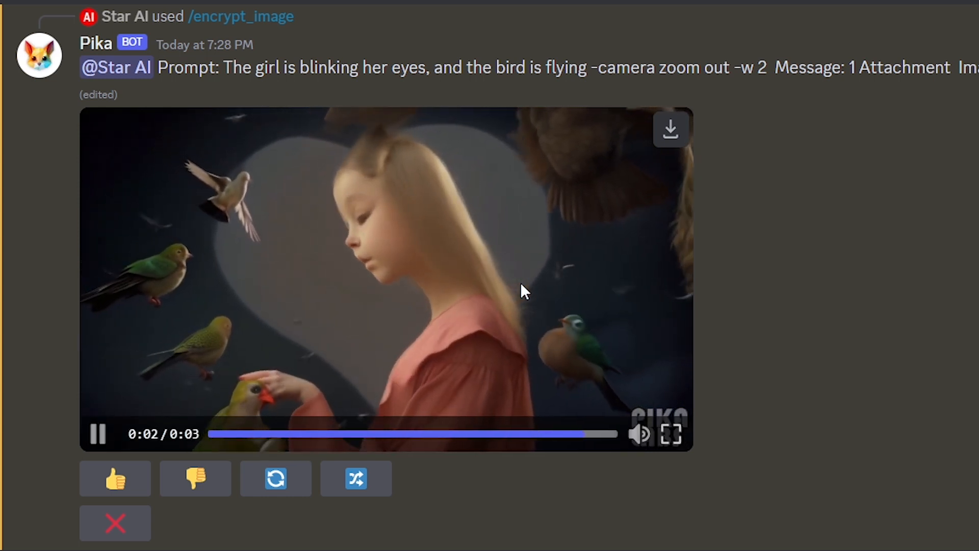
{"action": "scroll", "scroll_direction": "down", "scroll_amount": 3}
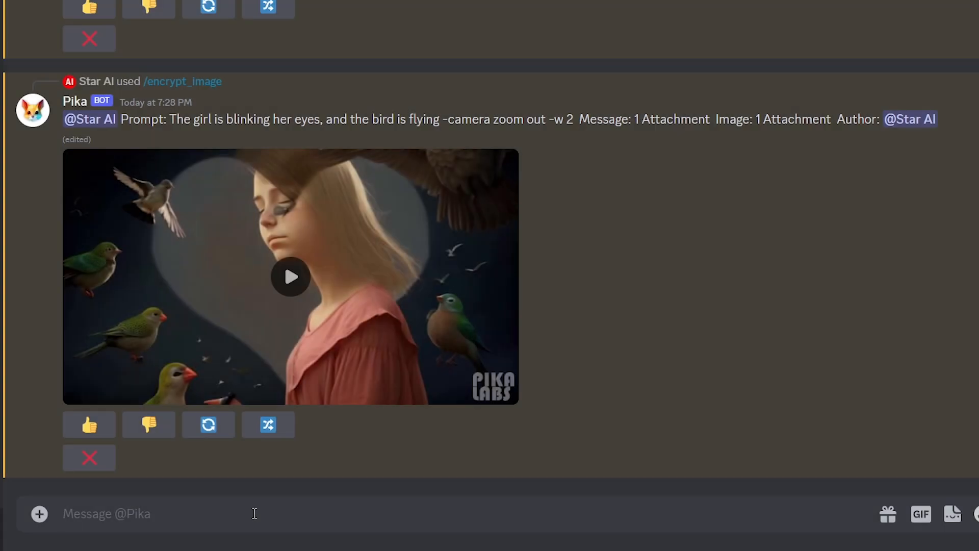
- Start /encrypt_text with STAR AI as the hidden message
{"action": "type", "text": "/"}
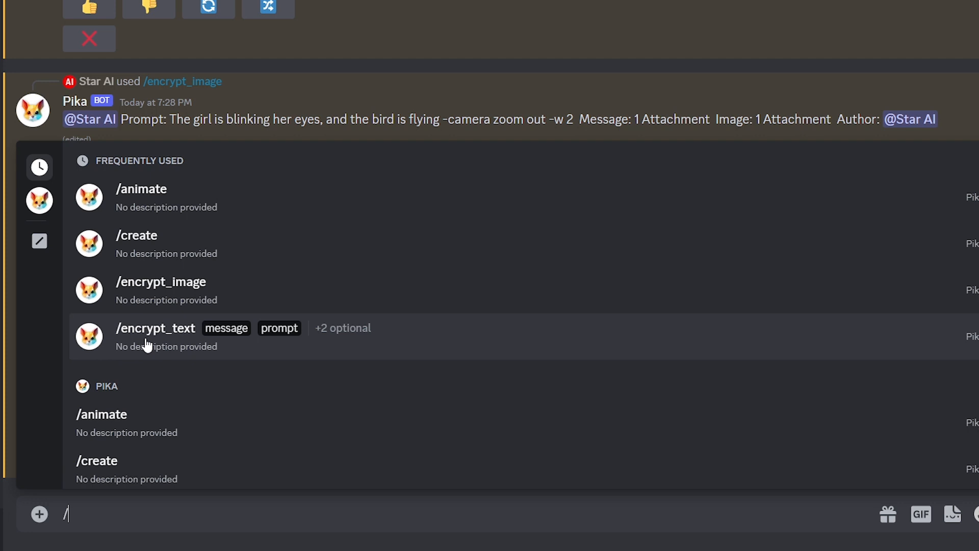
{"action": "left_click", "coordinate": [155, 327]}
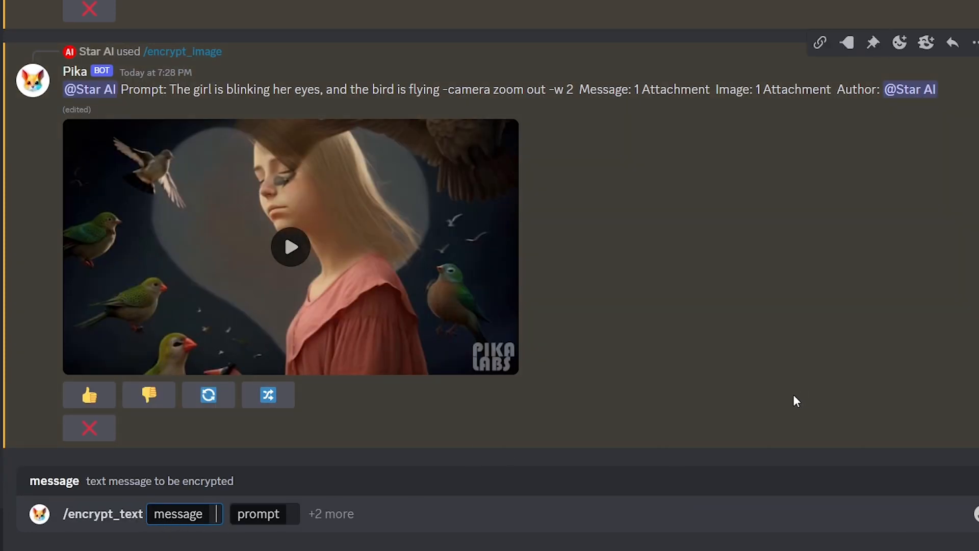
{"action": "type", "text": "STAR AI"}
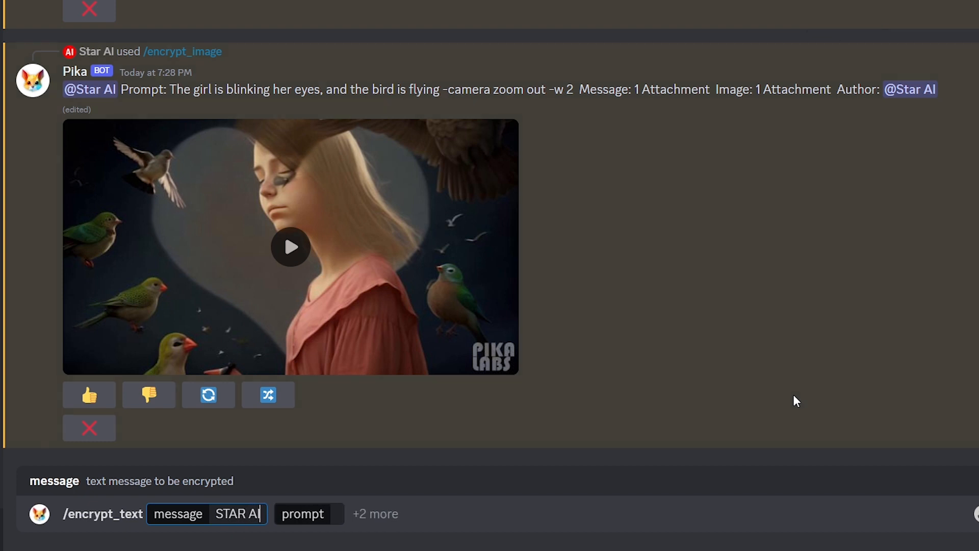
{"action": "mouse_move", "coordinate": [677, 437]}
{"action": "type", "text": "A landscape of a beautiful forest"}
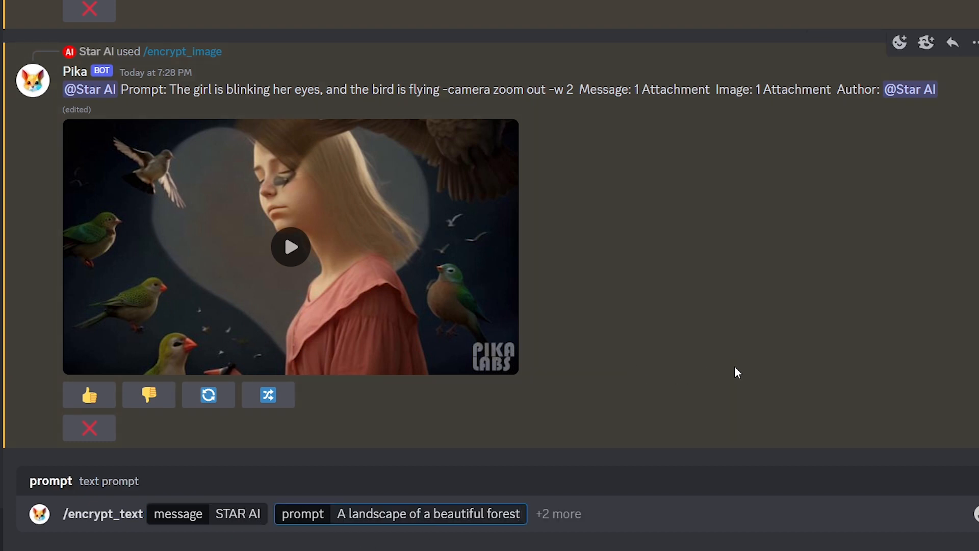
- Add the forest prompt with -camera zoom out and choose a font for the text
{"action": "type", "text": "-cm"}
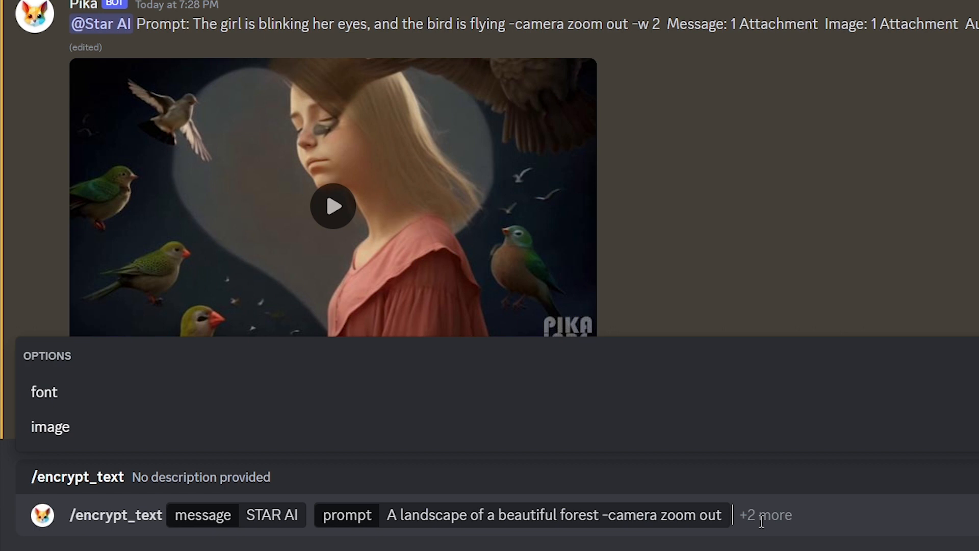
{"action": "mouse_move", "coordinate": [44, 392]}
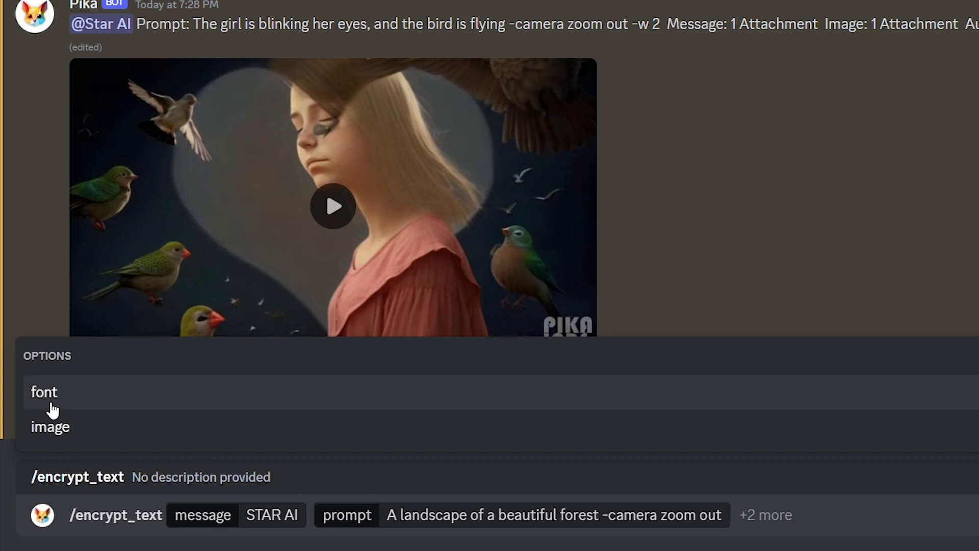
{"action": "left_click", "coordinate": [43, 392]}
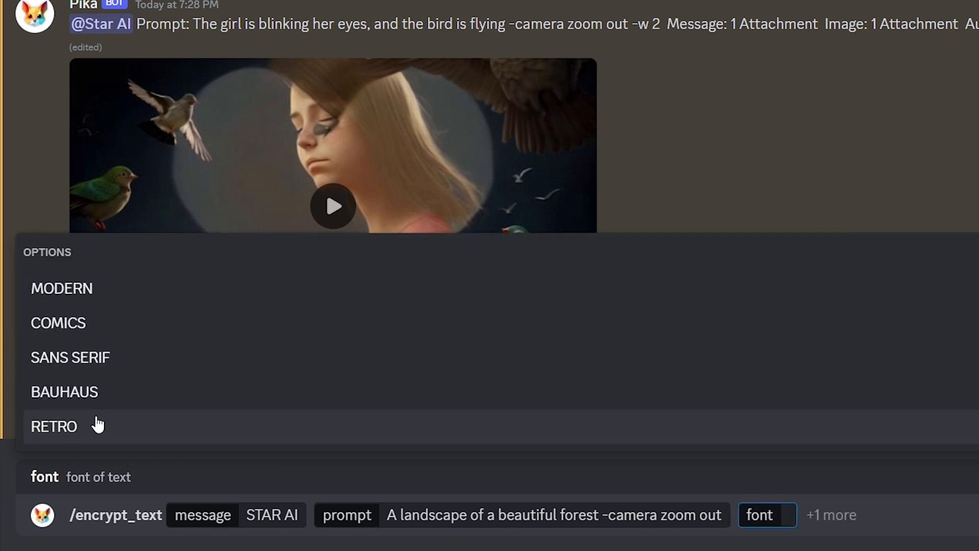
{"action": "left_click", "coordinate": [62, 287]}
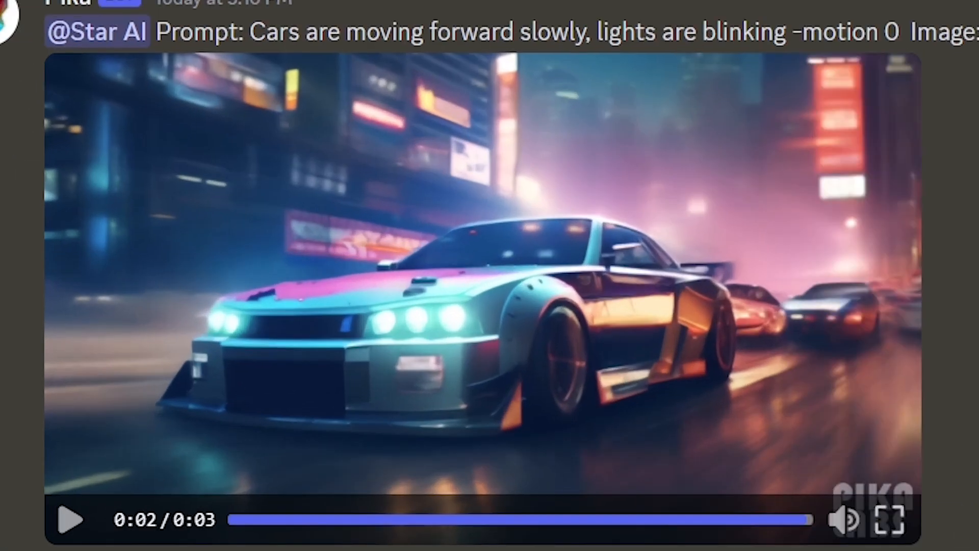
{"action": "scroll", "scroll_direction": "down", "scroll_amount": 3}
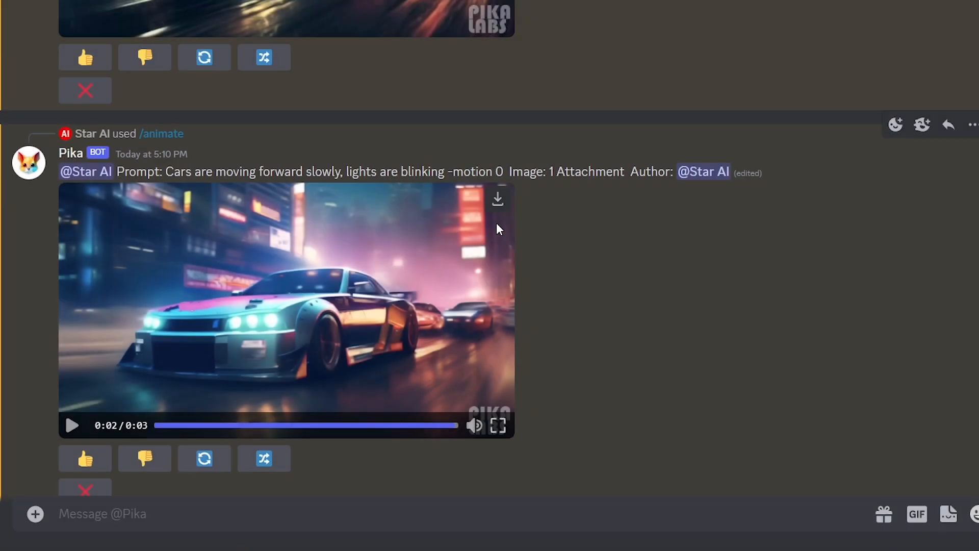
{"action": "mouse_move", "coordinate": [498, 199]}
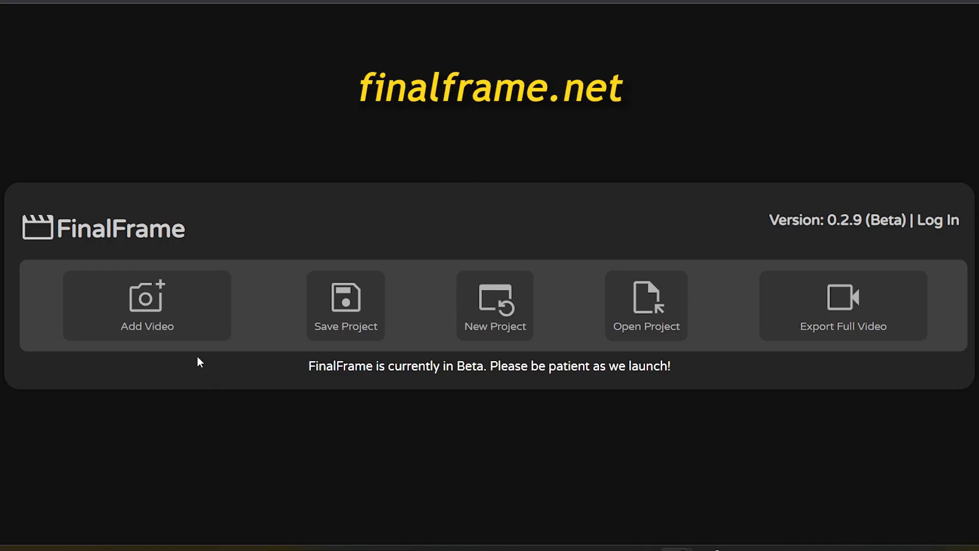
{"action": "mouse_move", "coordinate": [185, 339]}
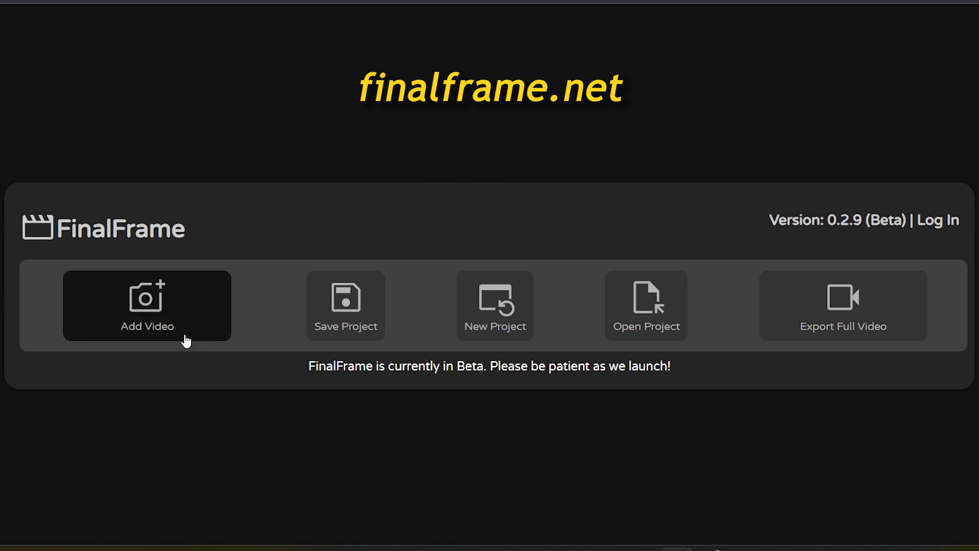
- Add the Cars_are_moving_forward clip so its final frame is extracted and previewed
{"action": "left_click", "coordinate": [147, 306]}
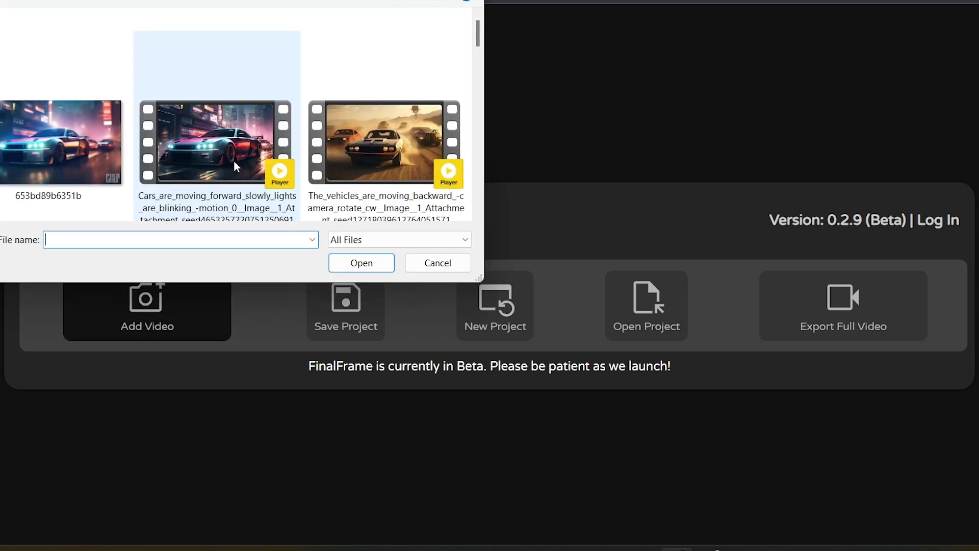
{"action": "left_click", "coordinate": [361, 262]}
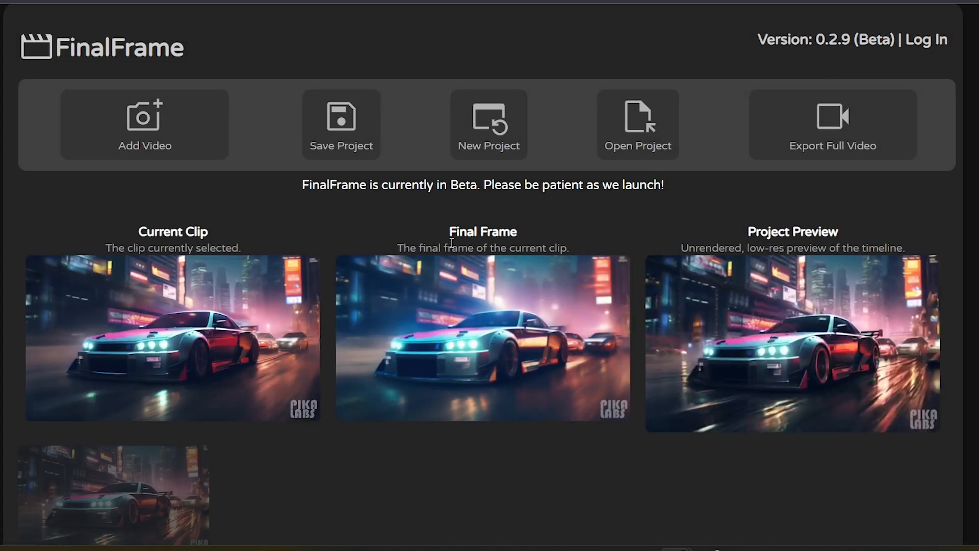
{"action": "left_click", "coordinate": [483, 339]}
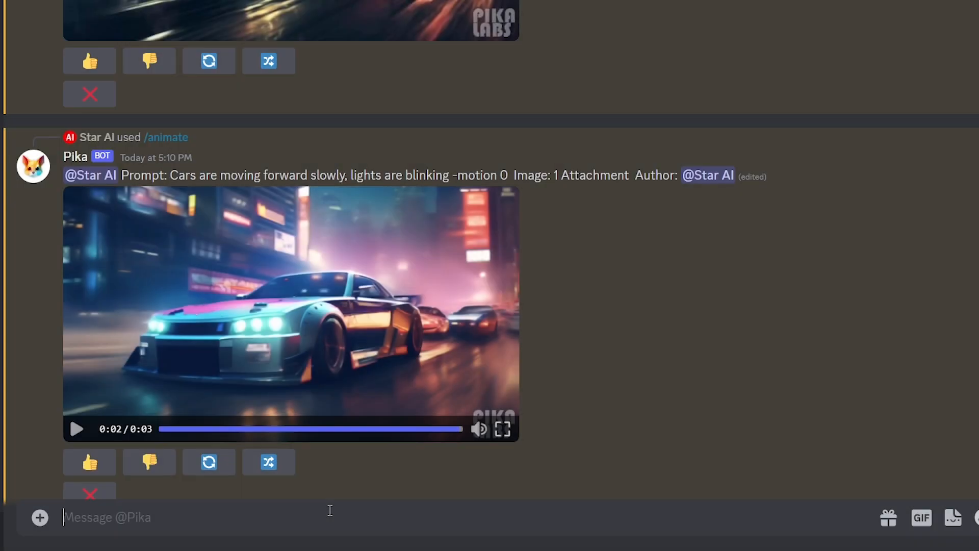
- Start /create for cars moving slowly with blinking lights -motion 0 and attach the downloaded car JPG
{"action": "type", "text": "/"}
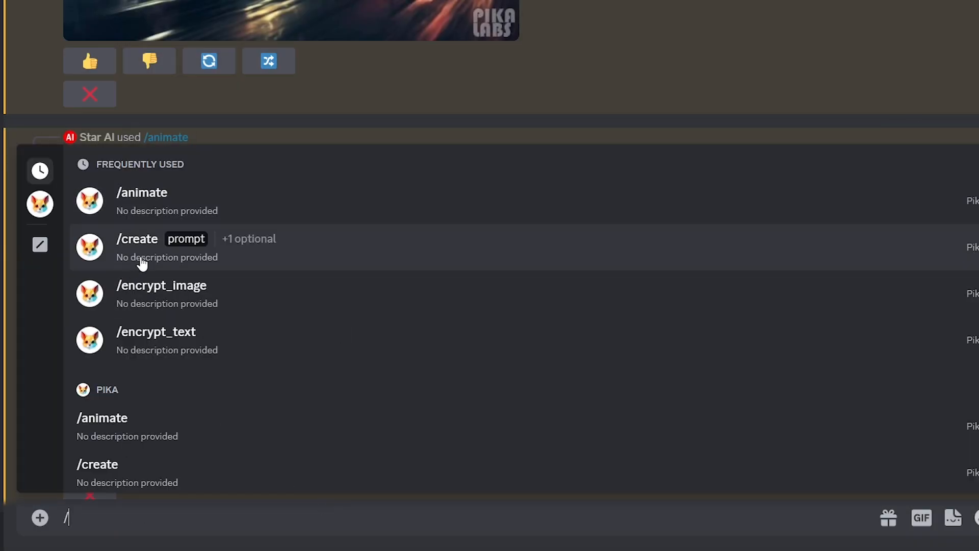
{"action": "left_click", "coordinate": [138, 239]}
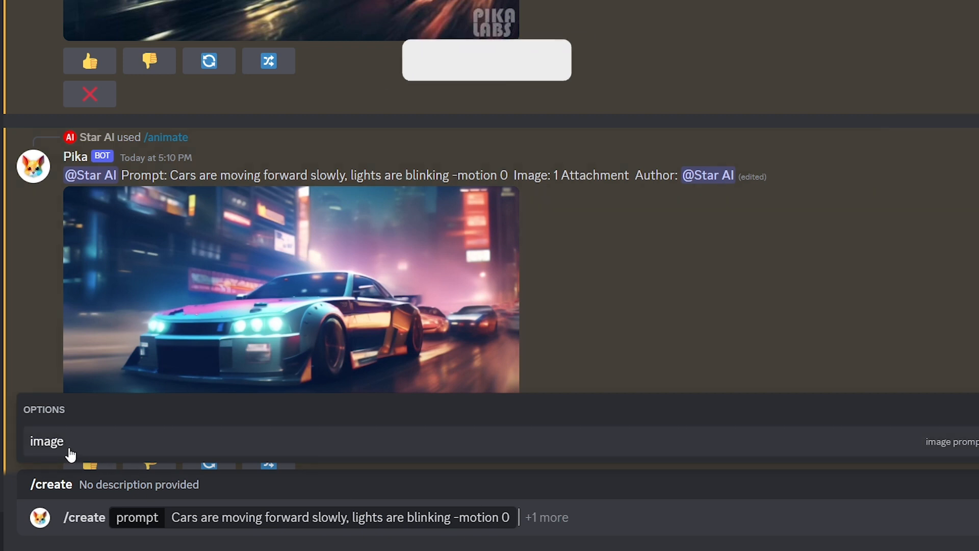
{"action": "left_click", "coordinate": [46, 441]}
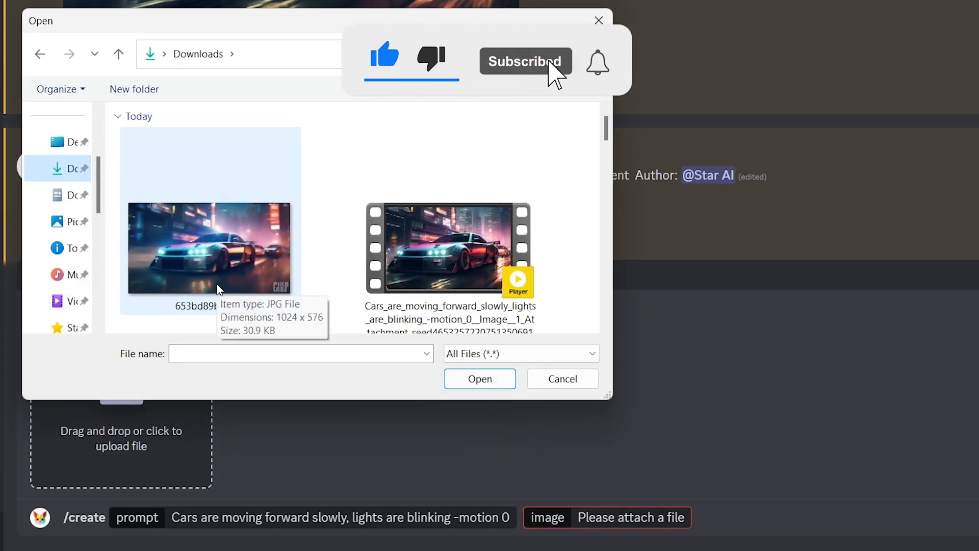
{"action": "left_click", "coordinate": [561, 378]}
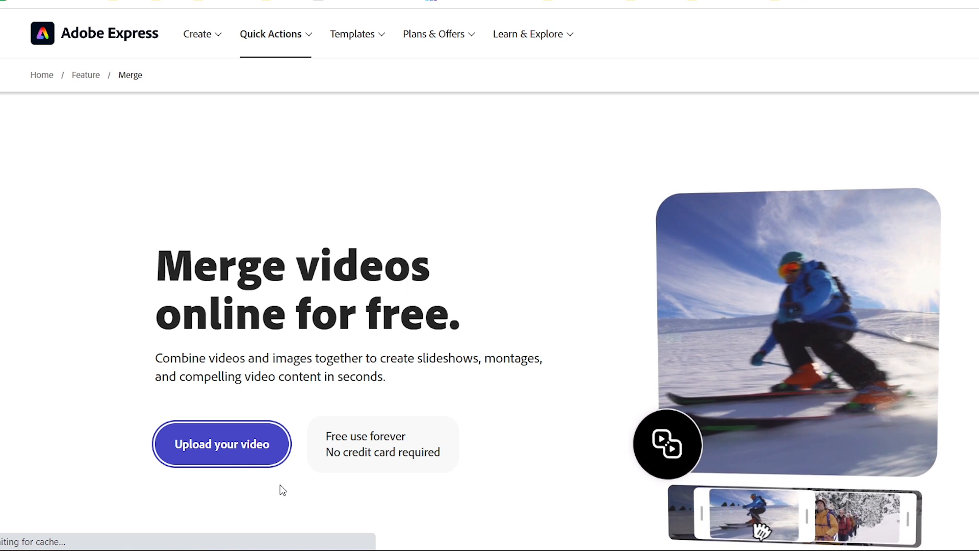
- Start uploading videos on the Adobe Express Merge videos page
{"action": "left_click", "coordinate": [221, 444]}
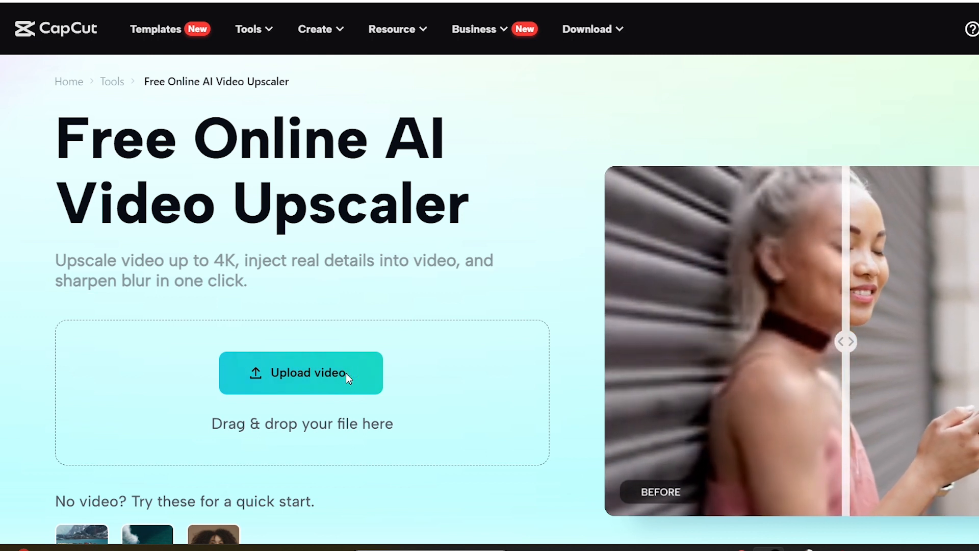
- Upload the neon-car clip to CapCut's upscaler with 2x resolution (2048 x 1152) preselected
{"action": "left_click", "coordinate": [301, 373]}
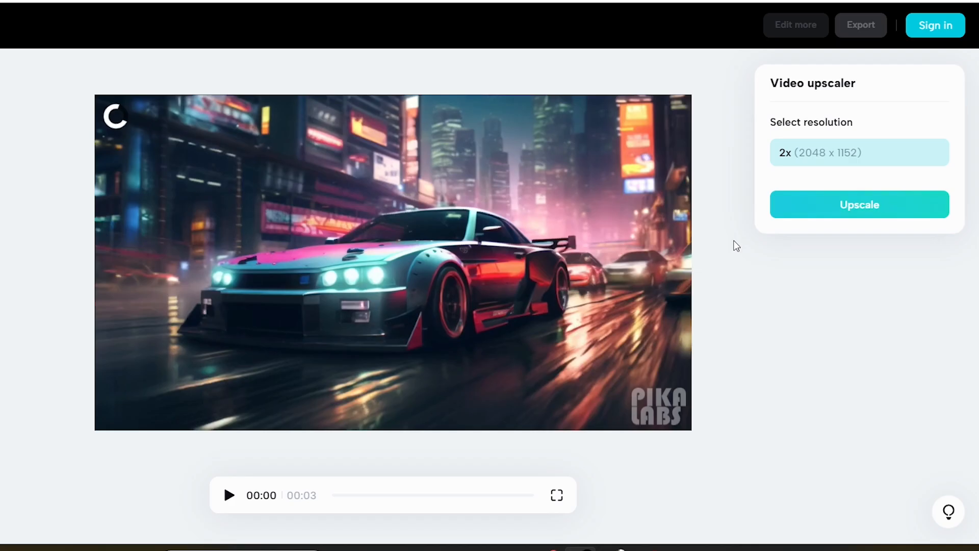